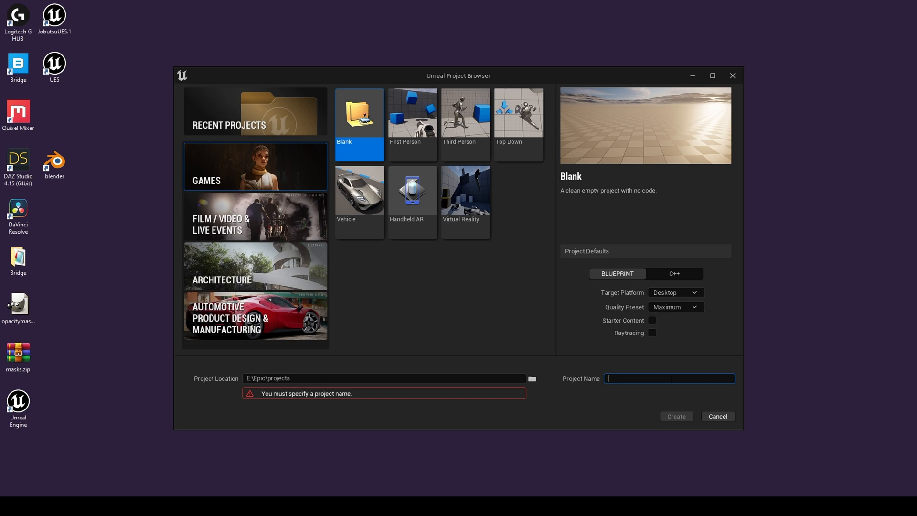
Step: Create a Third Person template project named Tutorial2
{"action": "type", "text": "Tutorial2"}
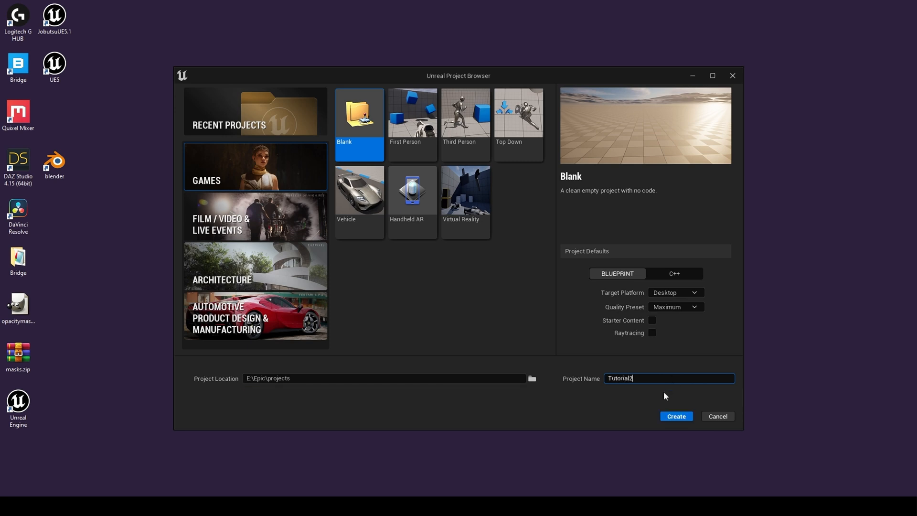
{"action": "left_click", "coordinate": [465, 113]}
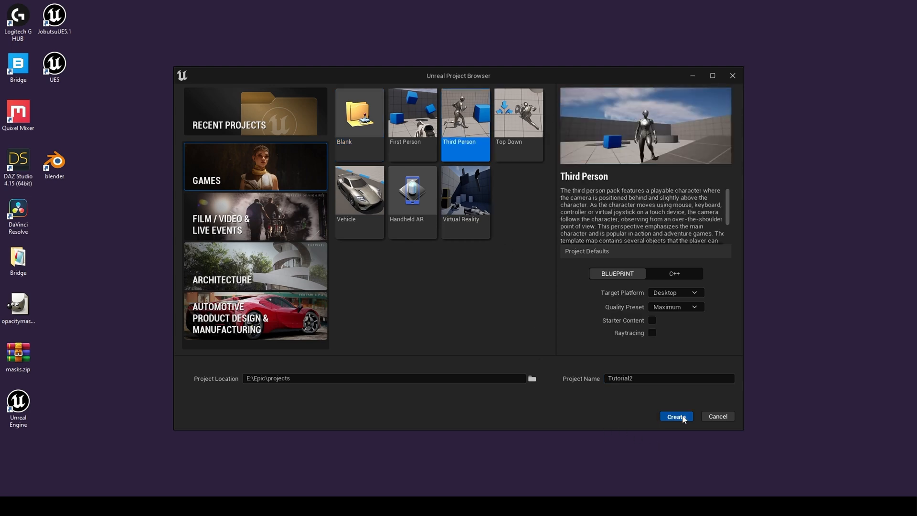
{"action": "left_click", "coordinate": [677, 415]}
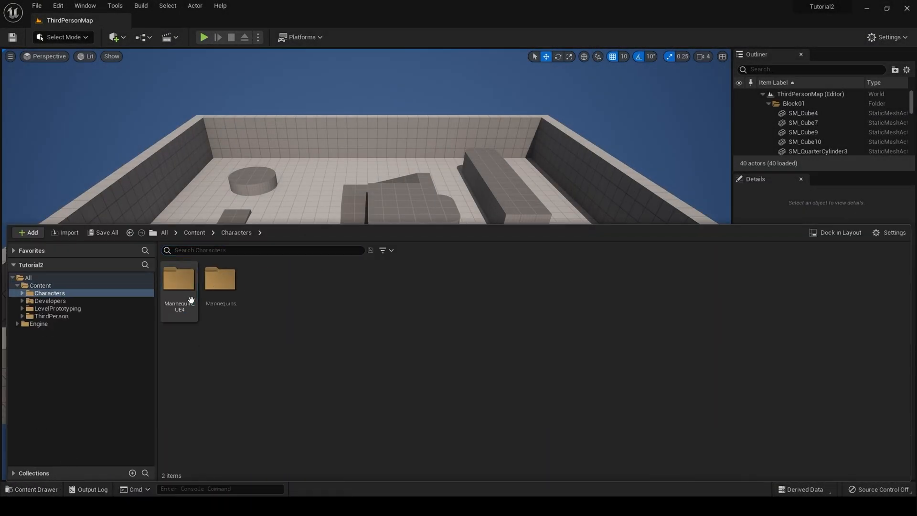
Step: Navigate Characters > Mannequins > Rigs and select the IK_Mannequin rig asset
{"action": "left_click", "coordinate": [221, 281]}
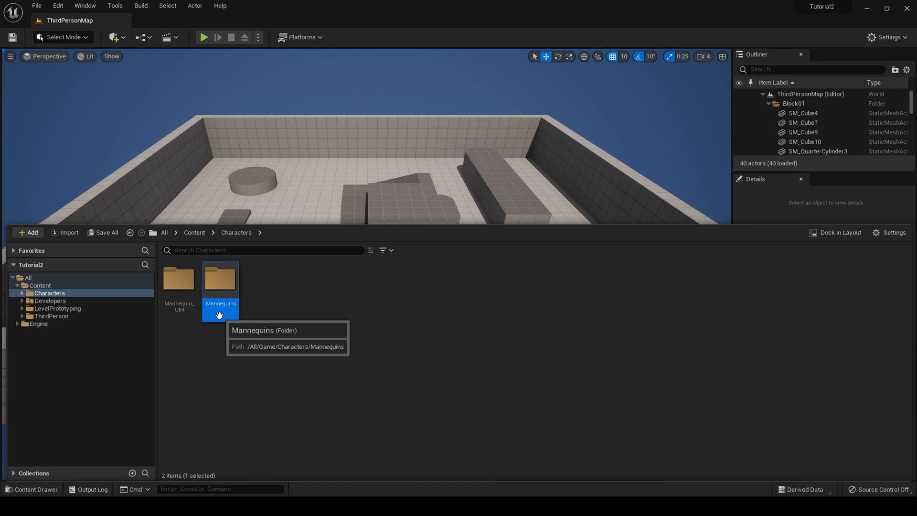
{"action": "double_click", "coordinate": [220, 281]}
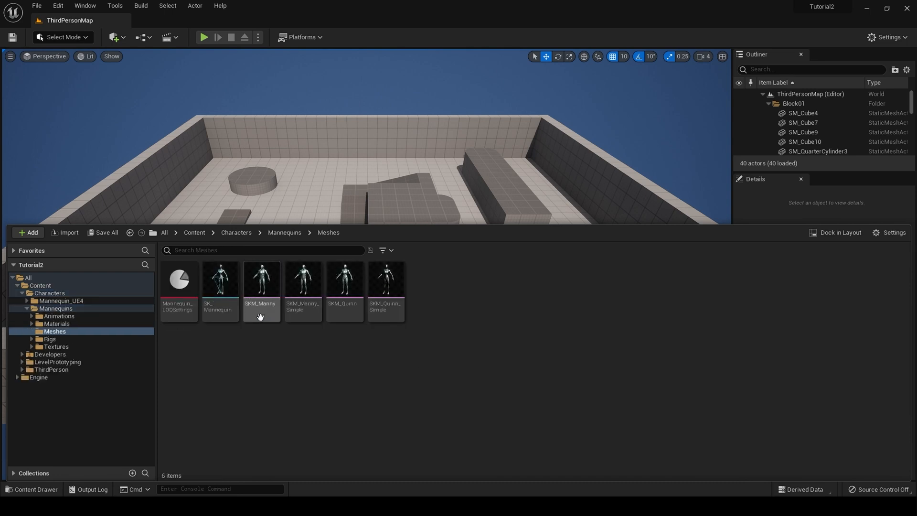
{"action": "left_click", "coordinate": [261, 281]}
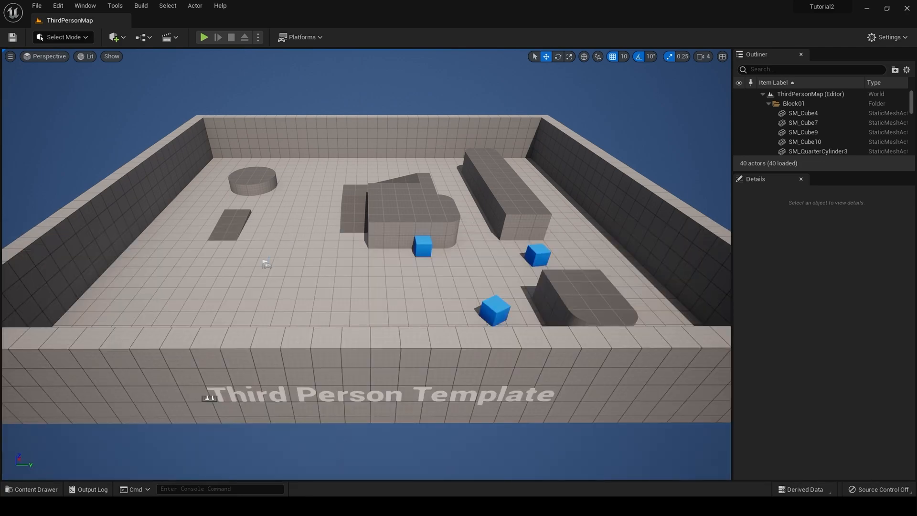
{"action": "left_click", "coordinate": [31, 489]}
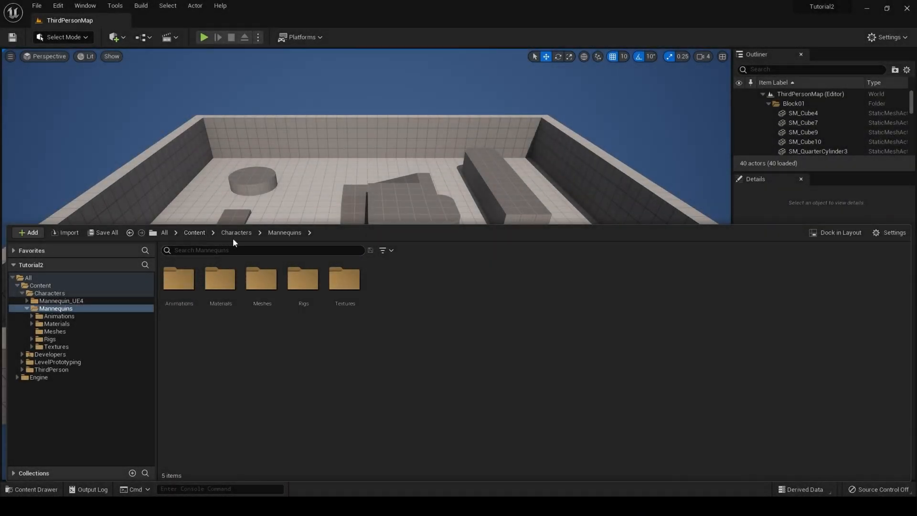
{"action": "mouse_move", "coordinate": [303, 279]}
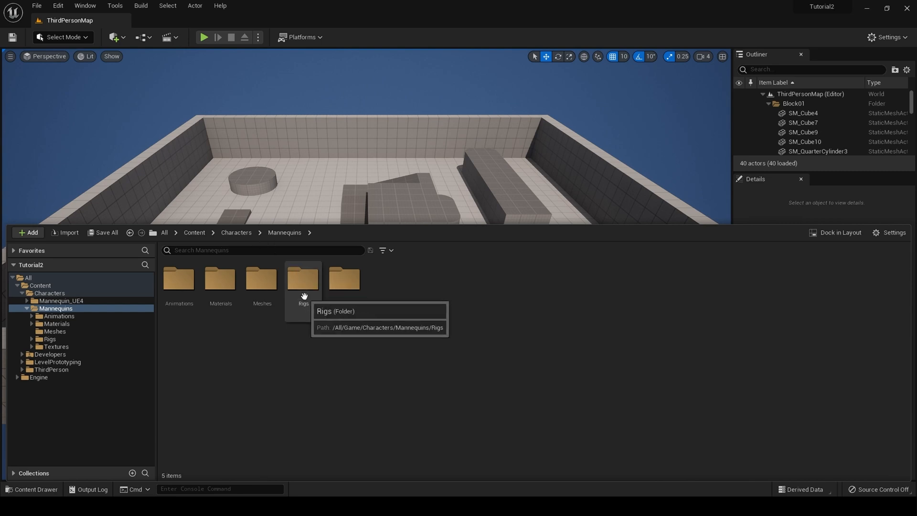
{"action": "double_click", "coordinate": [303, 279]}
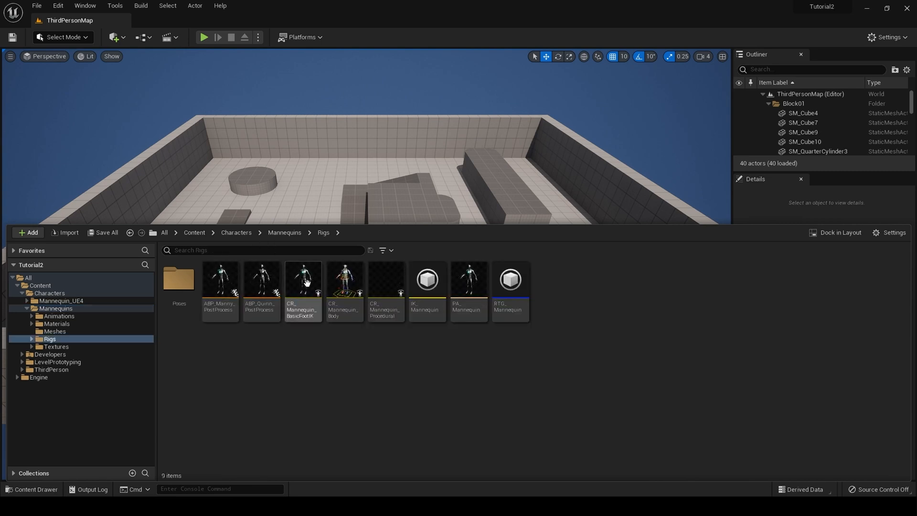
{"action": "left_click", "coordinate": [427, 279]}
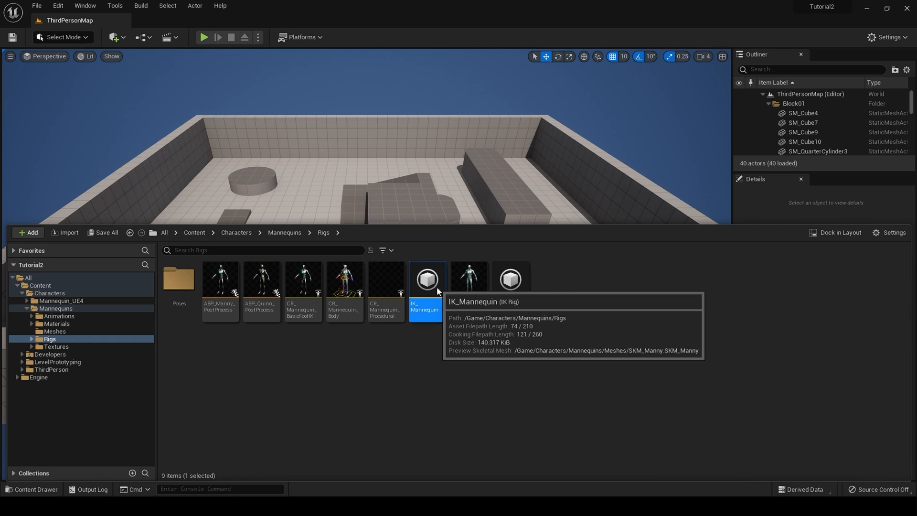
{"action": "double_click", "coordinate": [427, 278]}
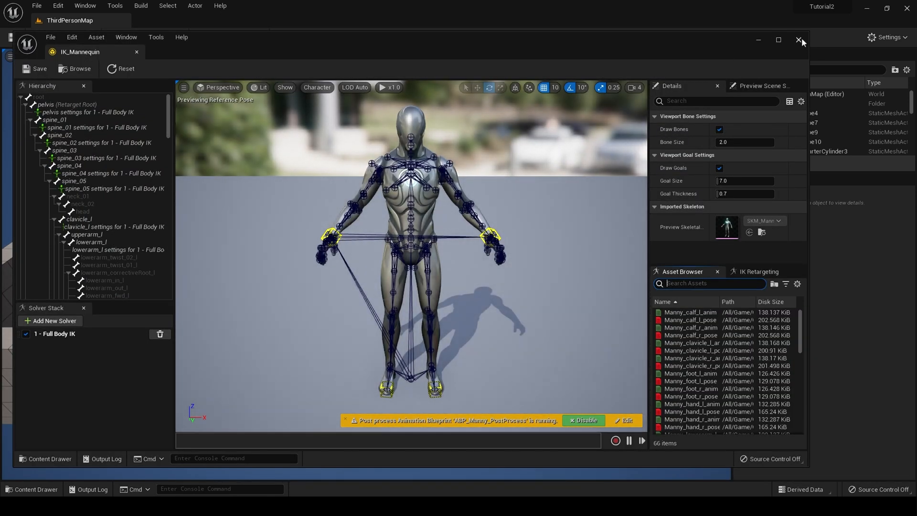
{"action": "mouse_move", "coordinate": [182, 231]}
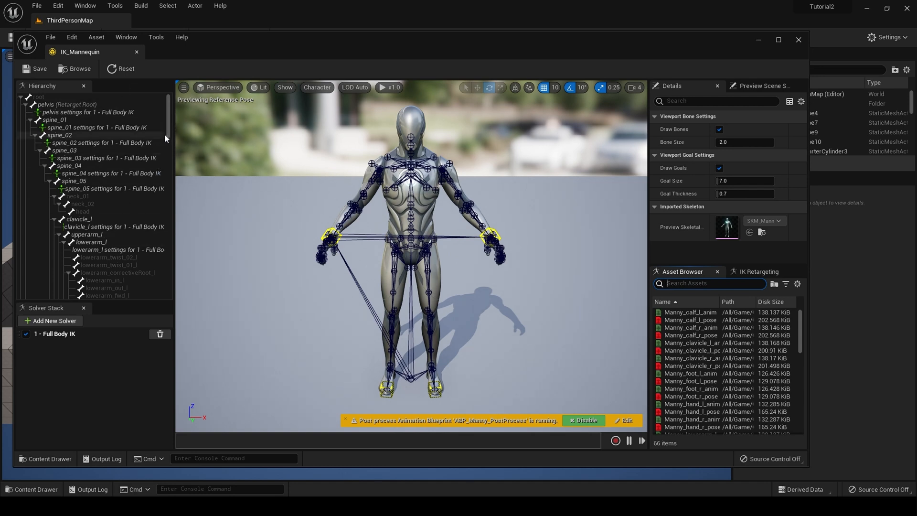
{"action": "scroll", "scroll_direction": "down", "scroll_amount": 3}
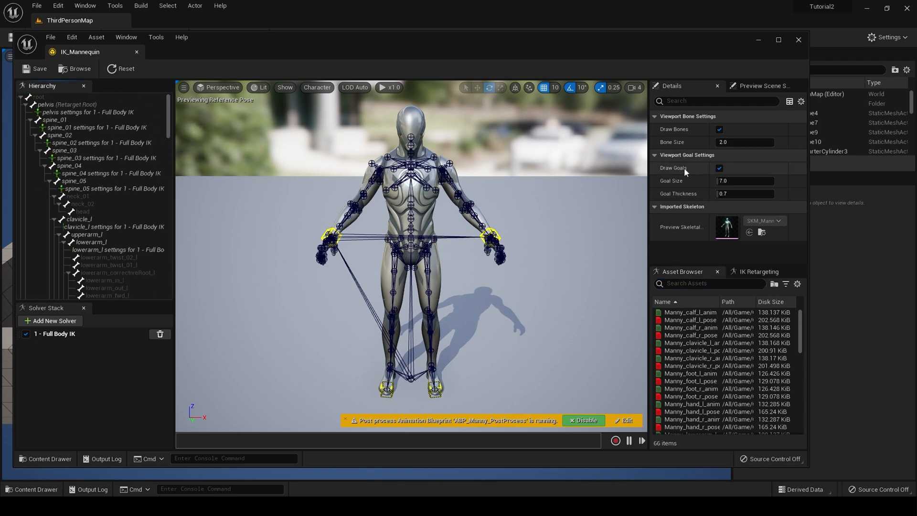
{"action": "mouse_move", "coordinate": [790, 65]}
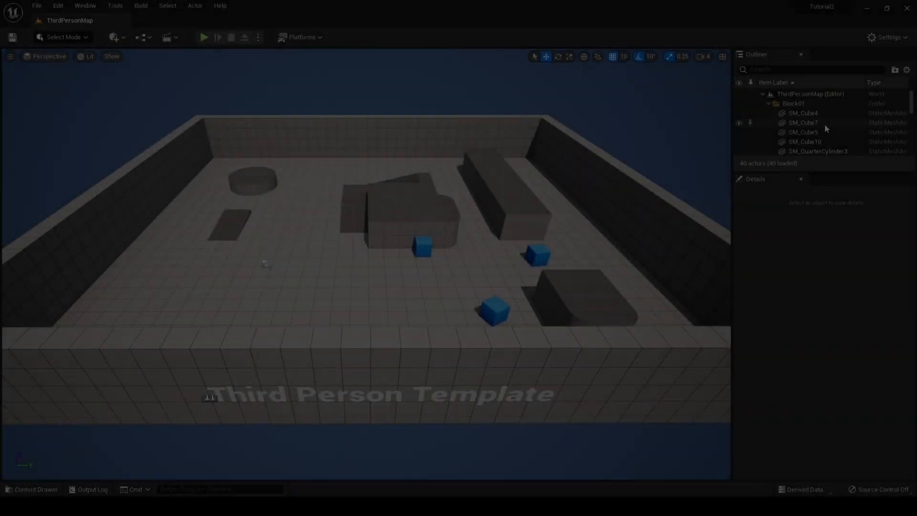
Step: Launch Quixel Bridge from the Add menu and show My MetaHumans to get Daisy
{"action": "left_click", "coordinate": [114, 37]}
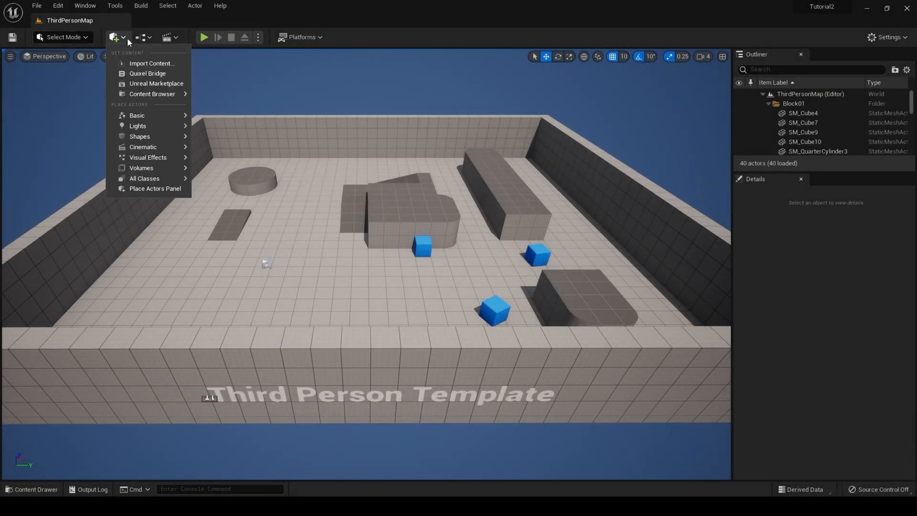
{"action": "left_click", "coordinate": [147, 74]}
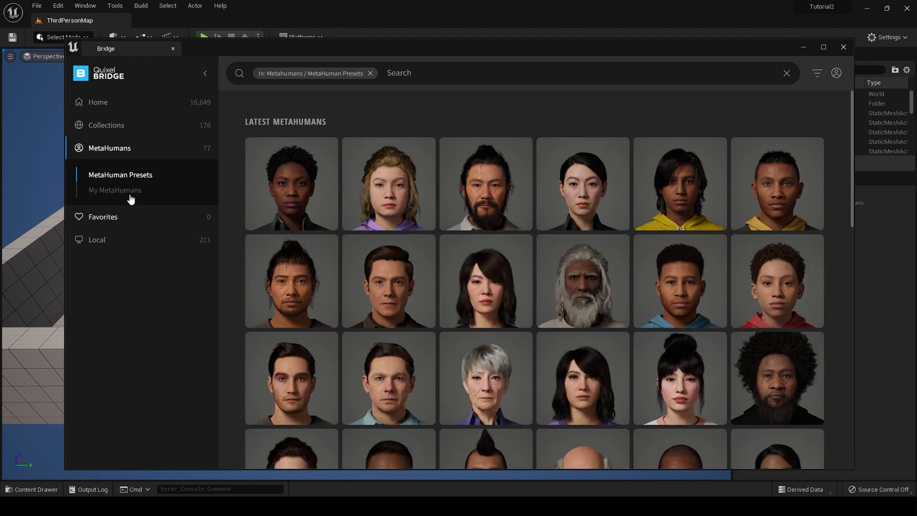
{"action": "left_click", "coordinate": [115, 189]}
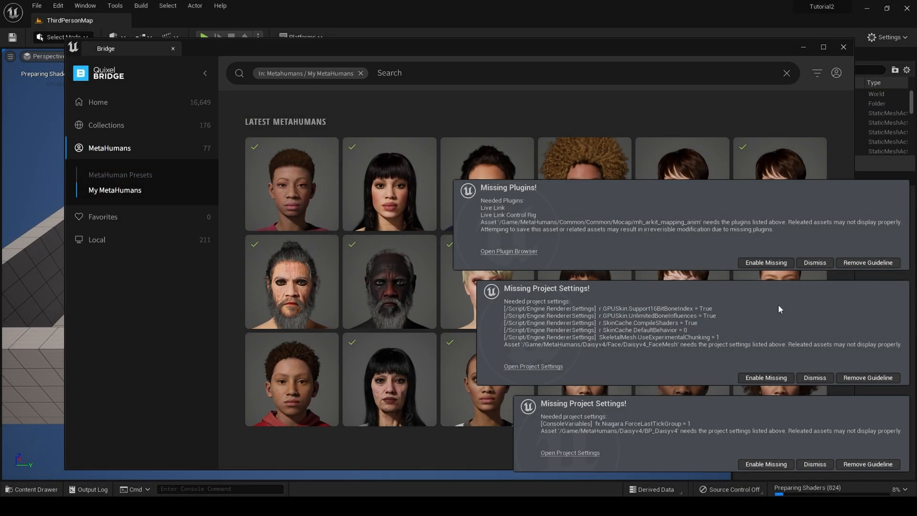
{"action": "mouse_move", "coordinate": [673, 317]}
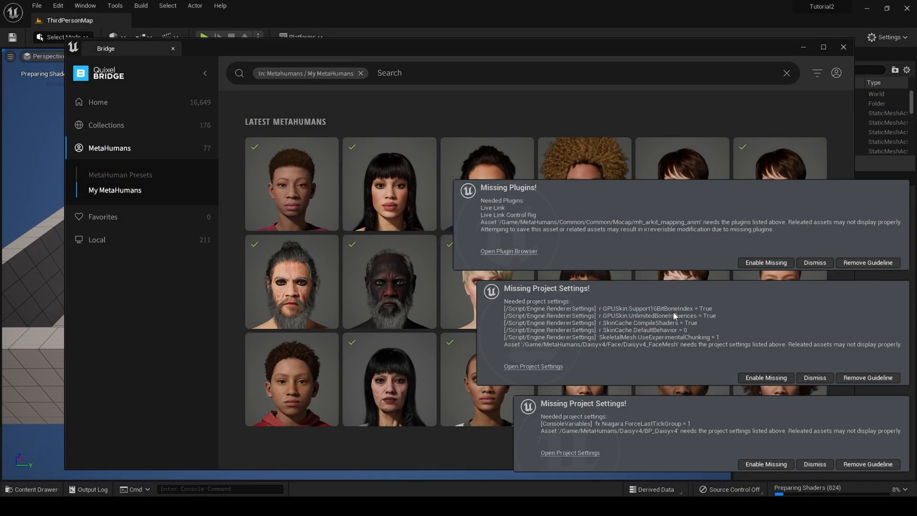
Step: Enable the missing Live Link plugins and renderer settings, save Neck_CtrlRig, and restart the editor
{"action": "left_click", "coordinate": [814, 262]}
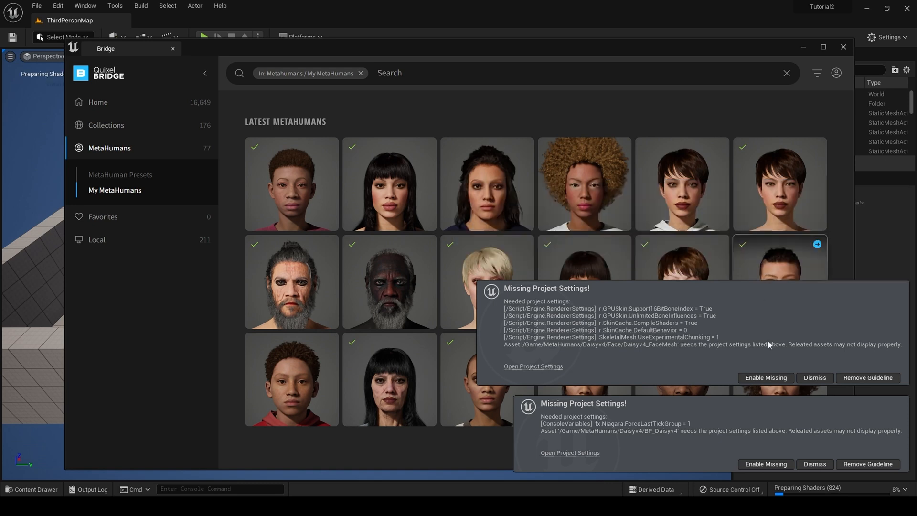
{"action": "left_click", "coordinate": [814, 377]}
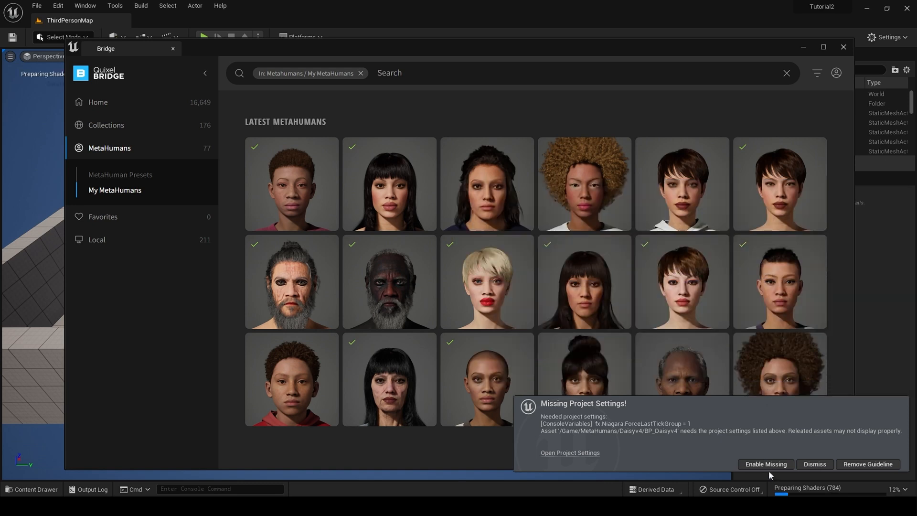
{"action": "left_click", "coordinate": [765, 464]}
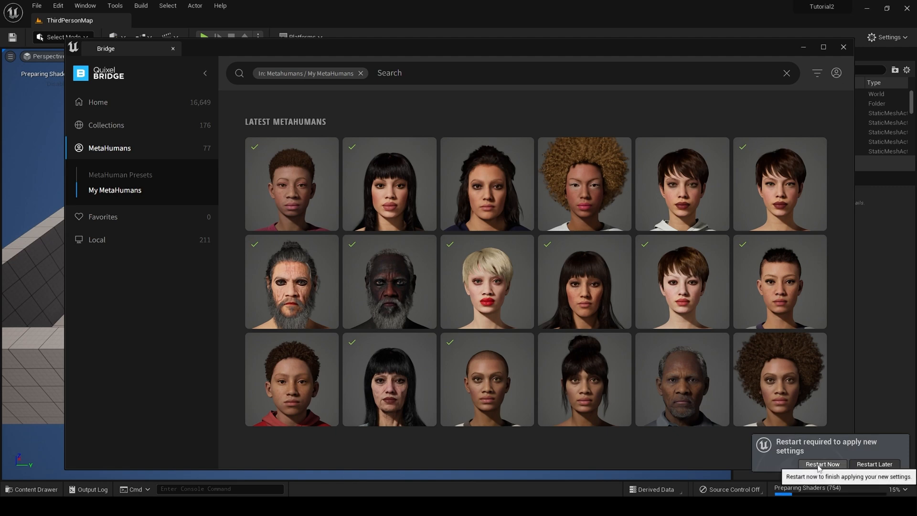
{"action": "left_click", "coordinate": [821, 464]}
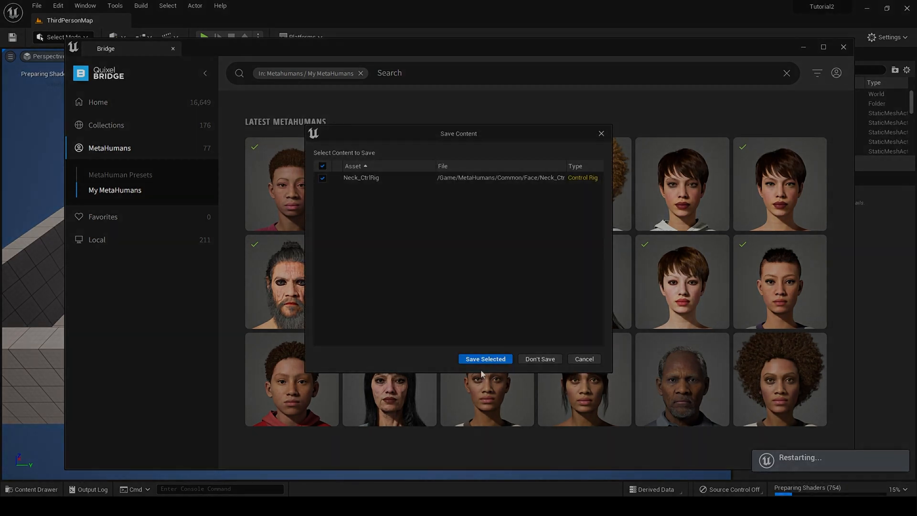
{"action": "left_click", "coordinate": [485, 358]}
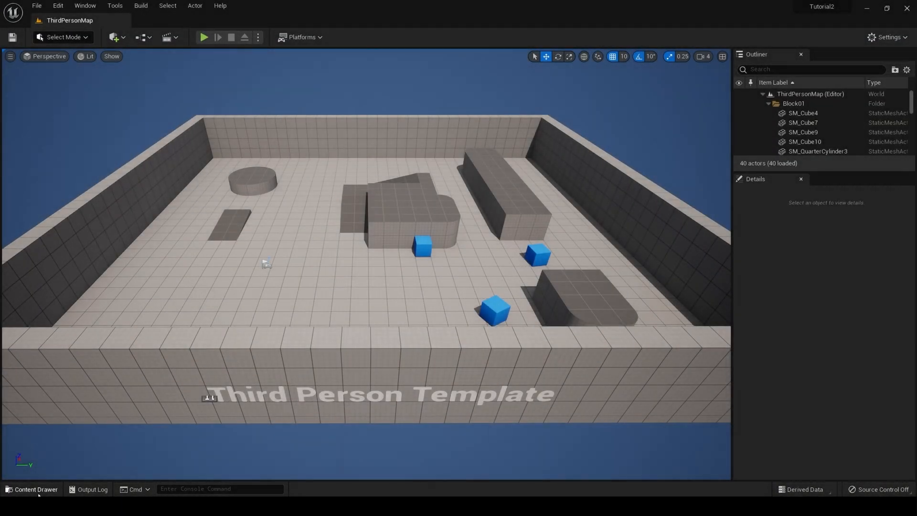
{"action": "left_click", "coordinate": [33, 490]}
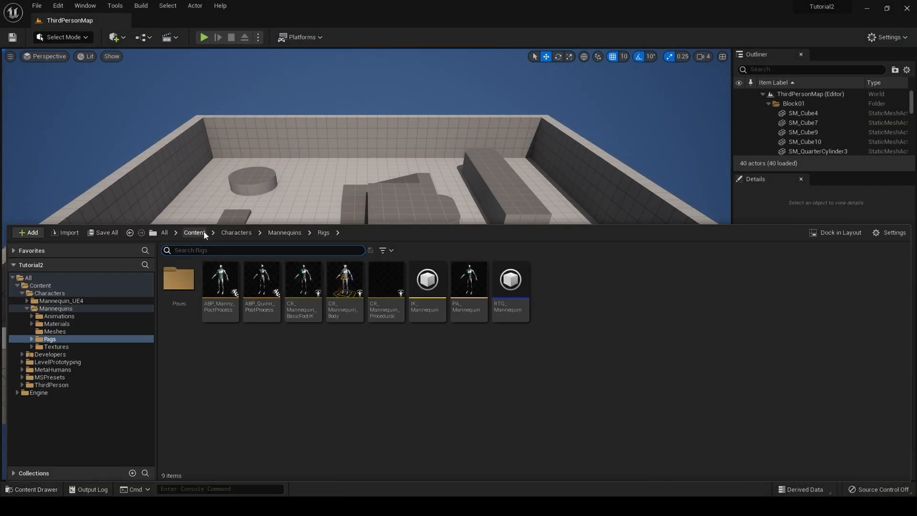
{"action": "left_click", "coordinate": [194, 232]}
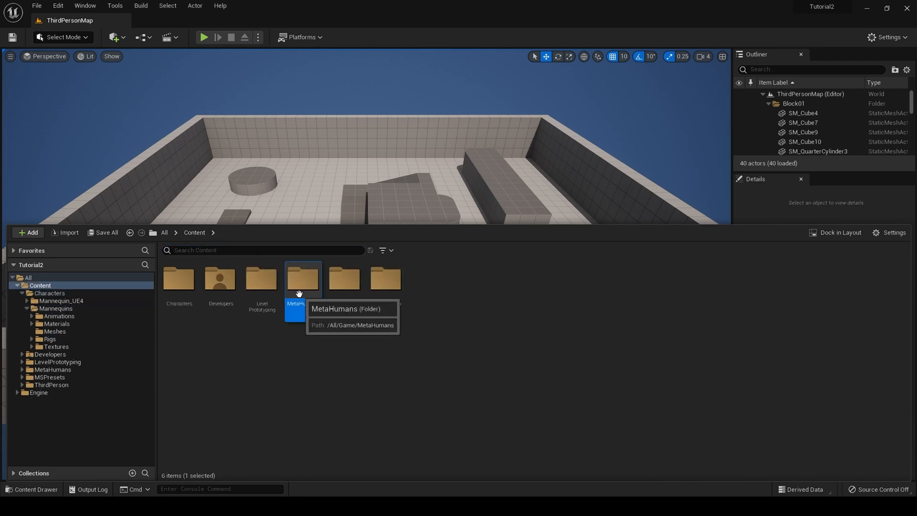
{"action": "double_click", "coordinate": [303, 279]}
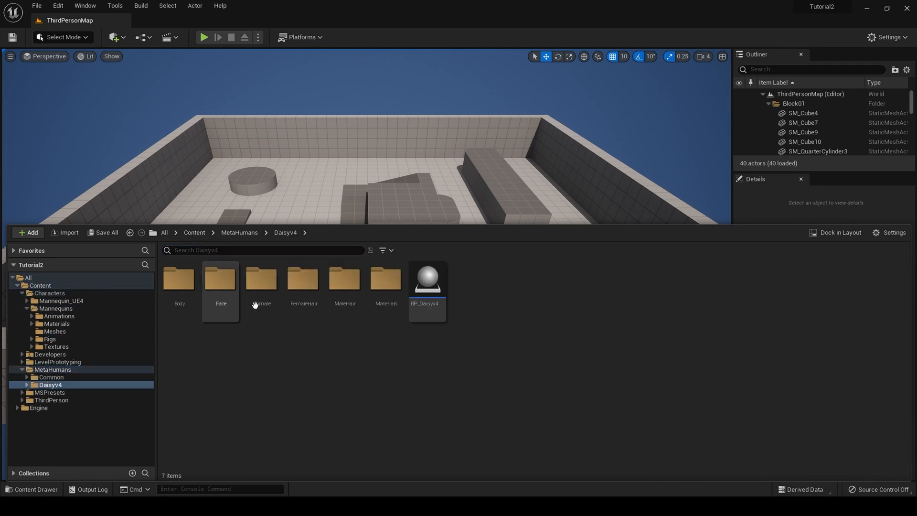
{"action": "double_click", "coordinate": [427, 280]}
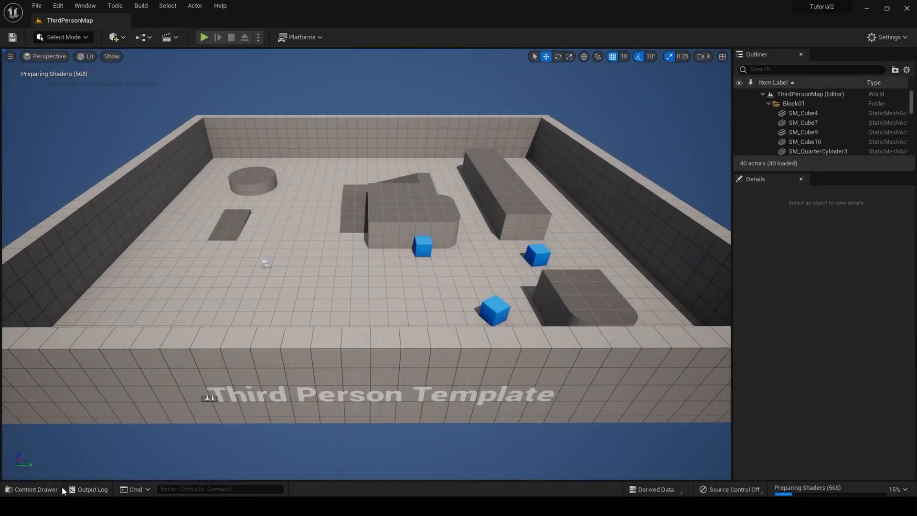
{"action": "mouse_move", "coordinate": [36, 489]}
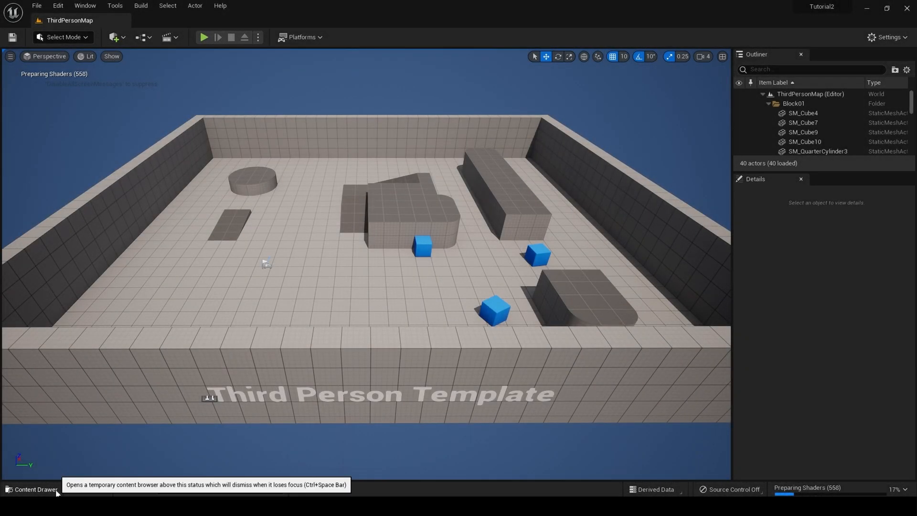
Step: Drag IK_Mannequin from Mannequins Rigs onto the MetaHumans folder and choose Copy Here
{"action": "left_click", "coordinate": [32, 489]}
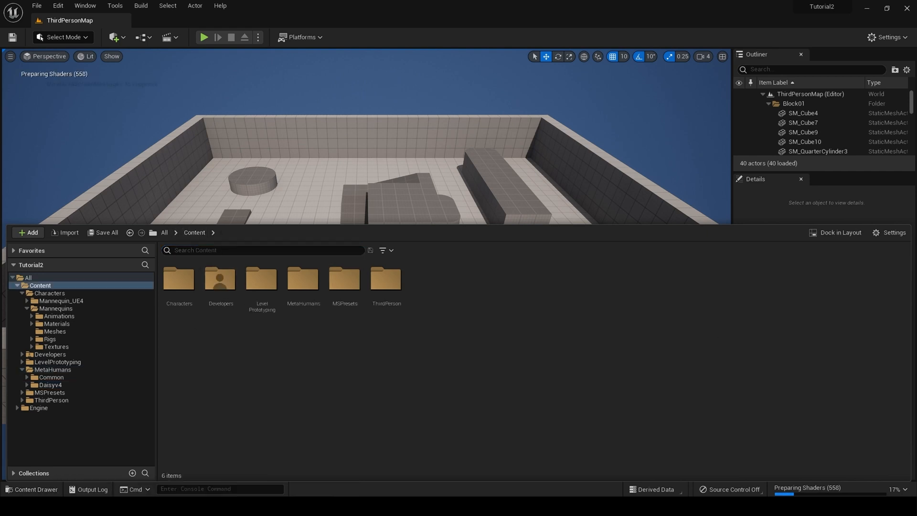
{"action": "double_click", "coordinate": [179, 278]}
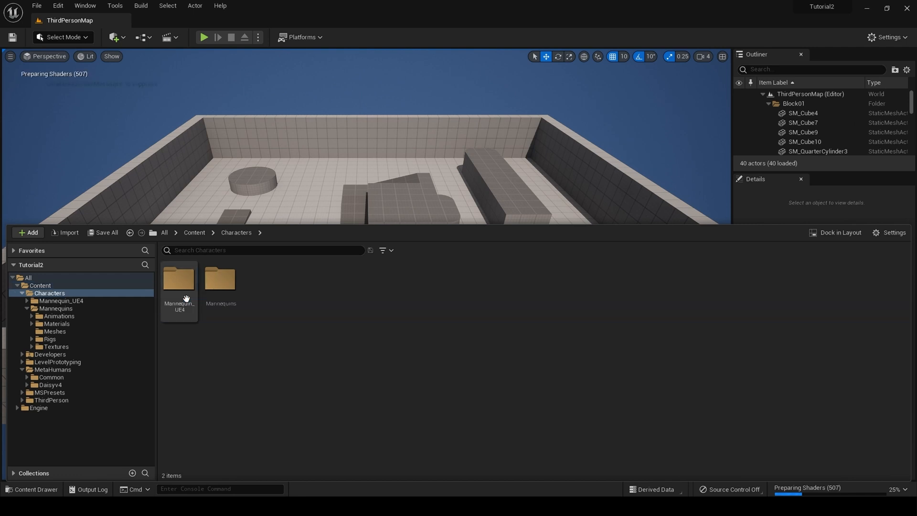
{"action": "double_click", "coordinate": [221, 280]}
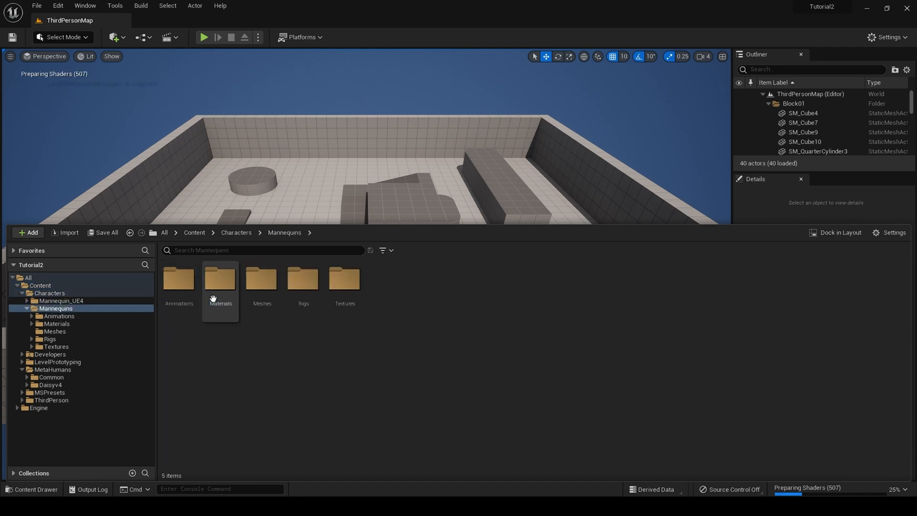
{"action": "double_click", "coordinate": [304, 279]}
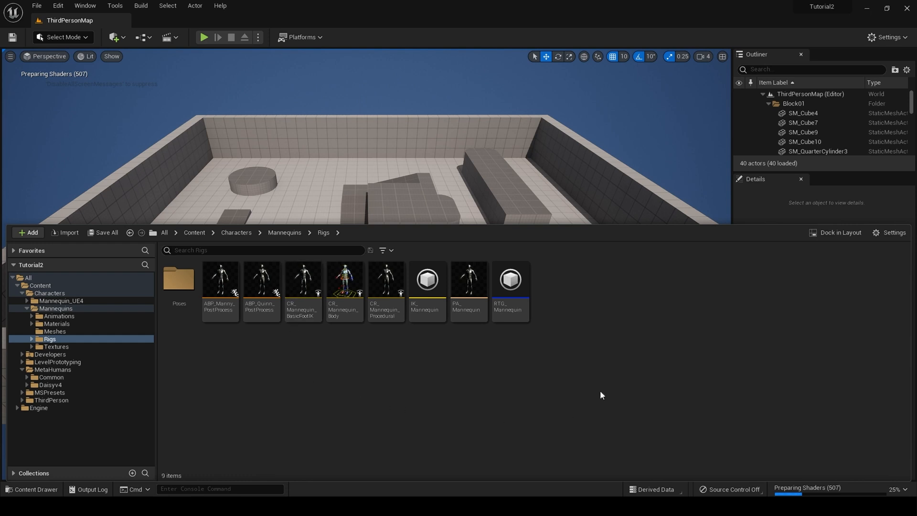
{"action": "left_click", "coordinate": [510, 280]}
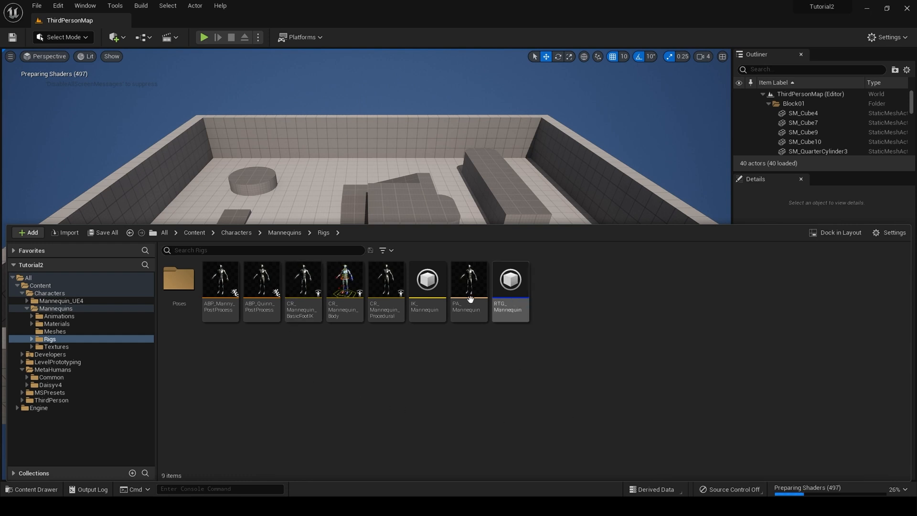
{"action": "mouse_move", "coordinate": [428, 279]}
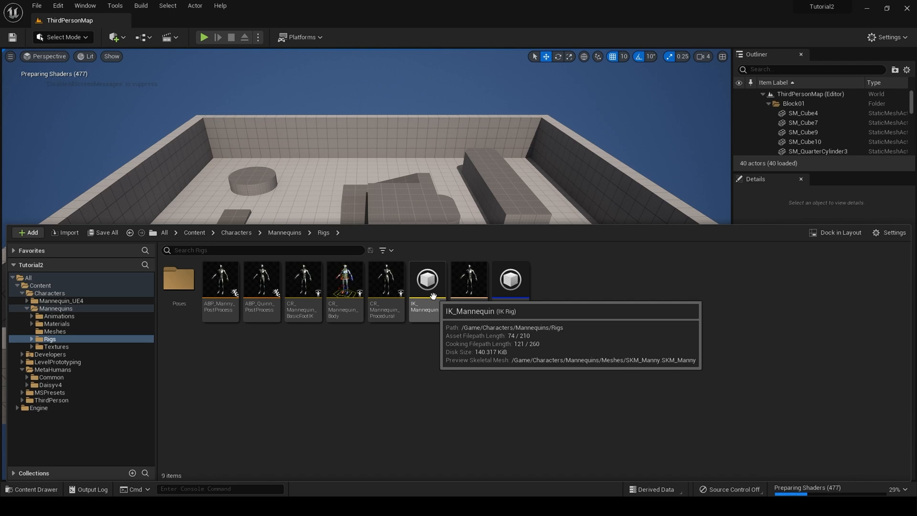
{"action": "mouse_move", "coordinate": [436, 285]}
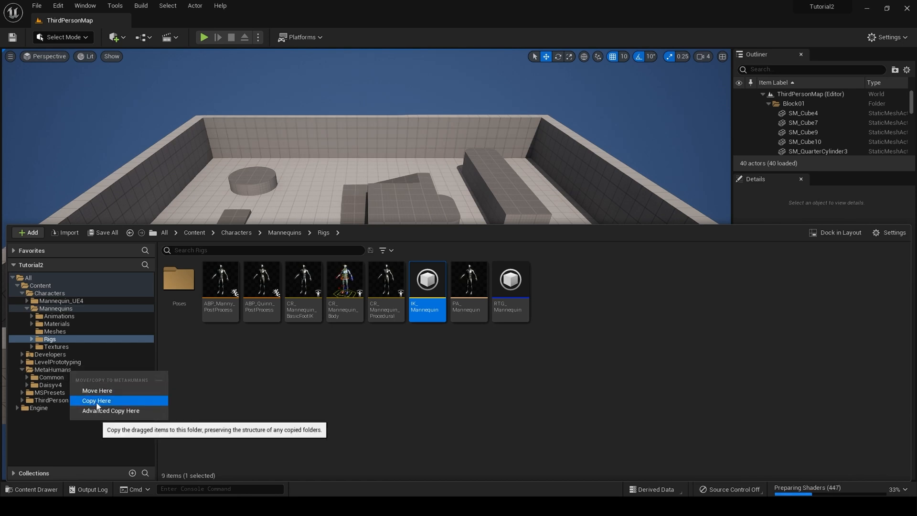
{"action": "left_click", "coordinate": [96, 400]}
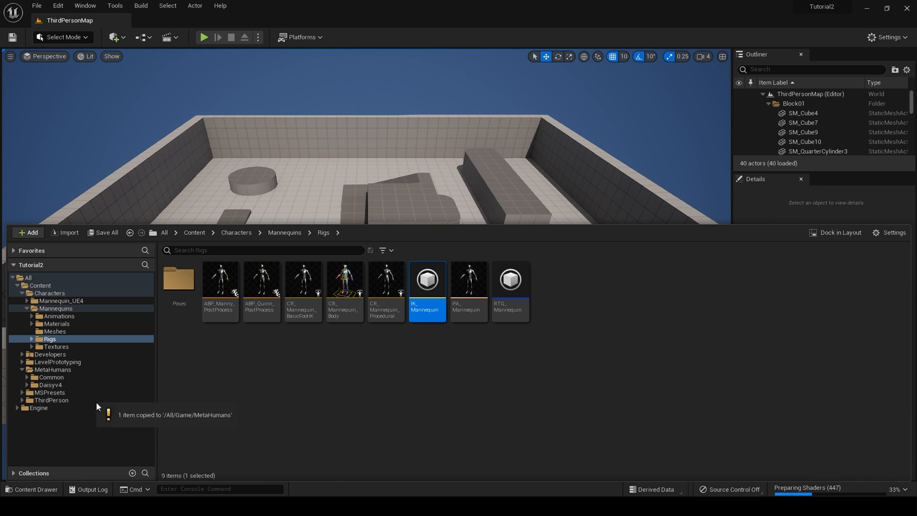
{"action": "mouse_move", "coordinate": [59, 374]}
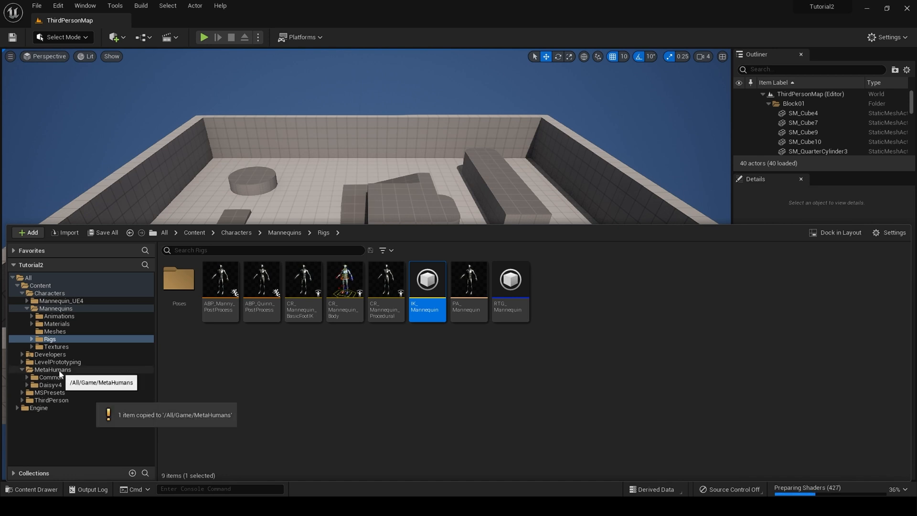
{"action": "left_click", "coordinate": [194, 232]}
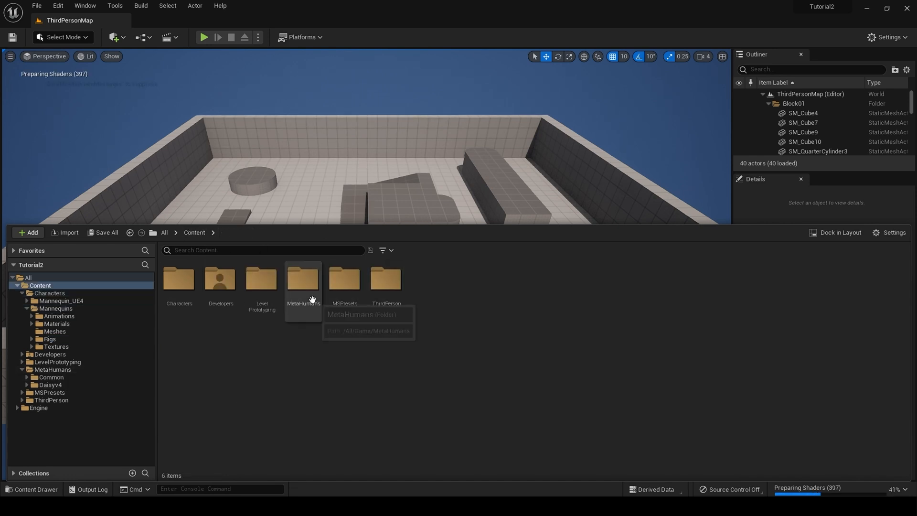
Step: Rename the copied IK_Mannequin rig in MetaHumans to IK_MetaHuman
{"action": "right_click", "coordinate": [259, 284]}
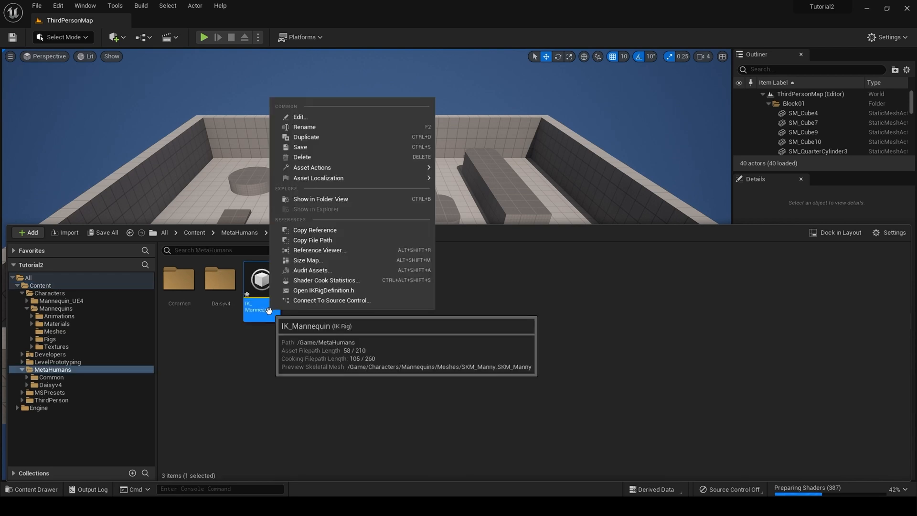
{"action": "left_click", "coordinate": [304, 128]}
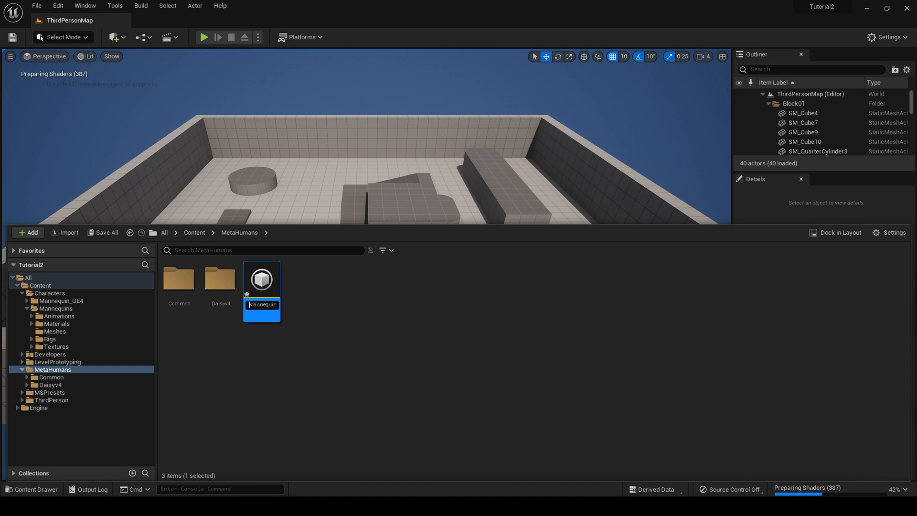
{"action": "type", "text": "IK_M"}
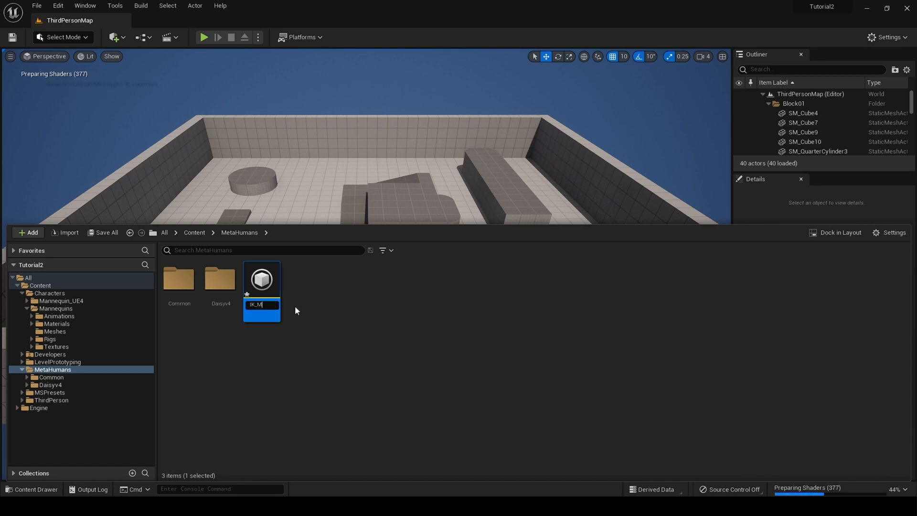
{"action": "type", "text": "MetaHu"}
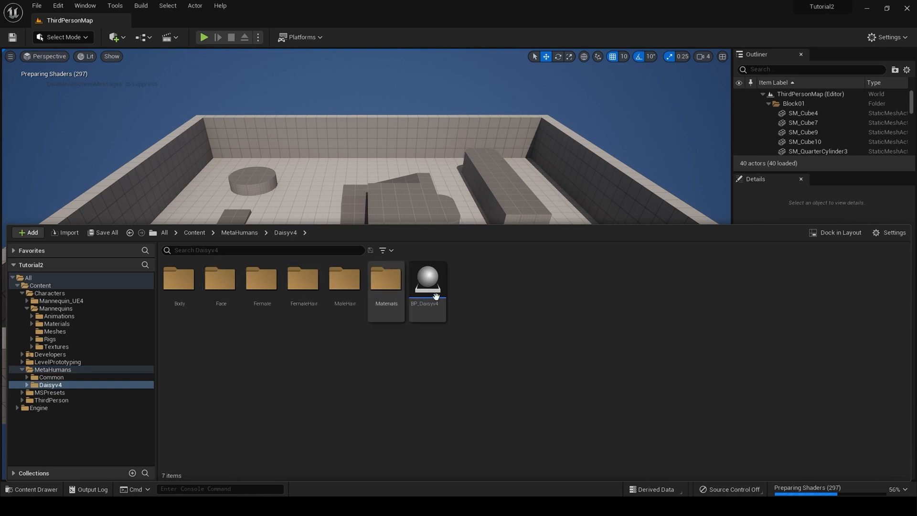
Step: Inspect BP_Daisyv4's Body component in the viewport to see its skeletal mesh in Details
{"action": "left_click", "coordinate": [427, 281]}
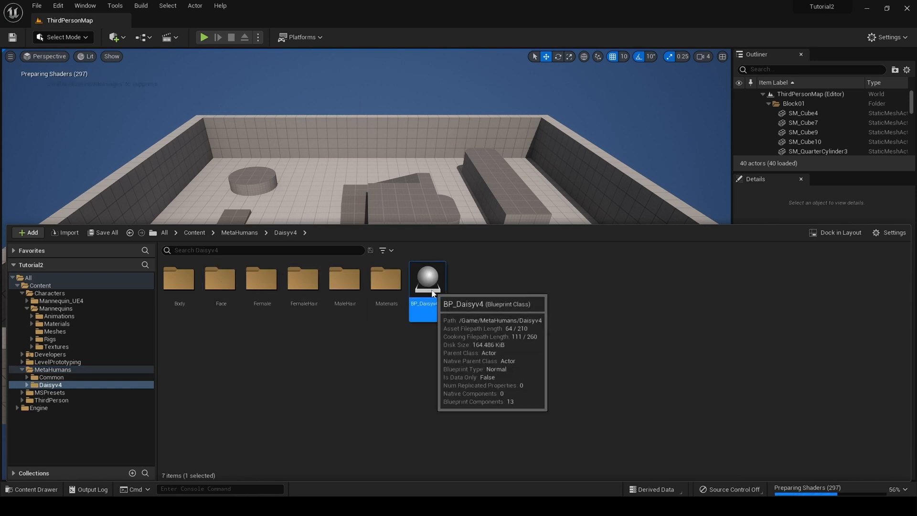
{"action": "double_click", "coordinate": [427, 278]}
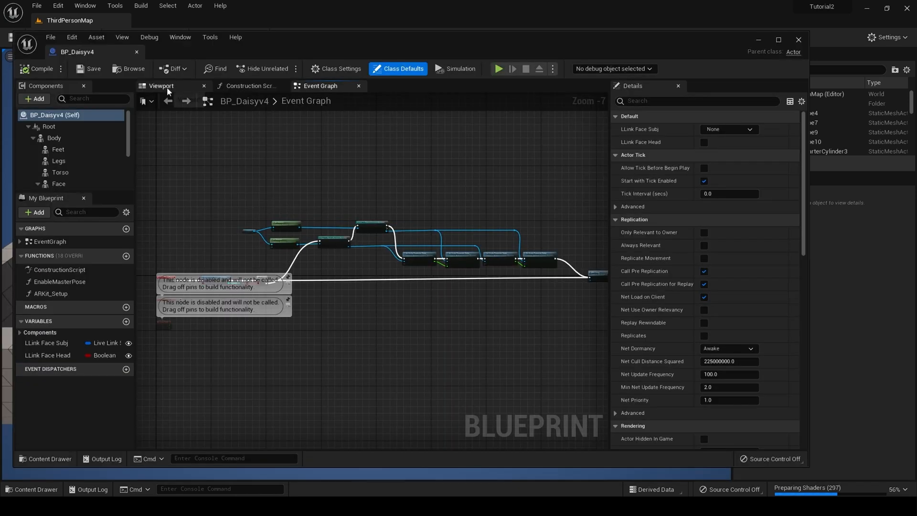
{"action": "left_click", "coordinate": [160, 86]}
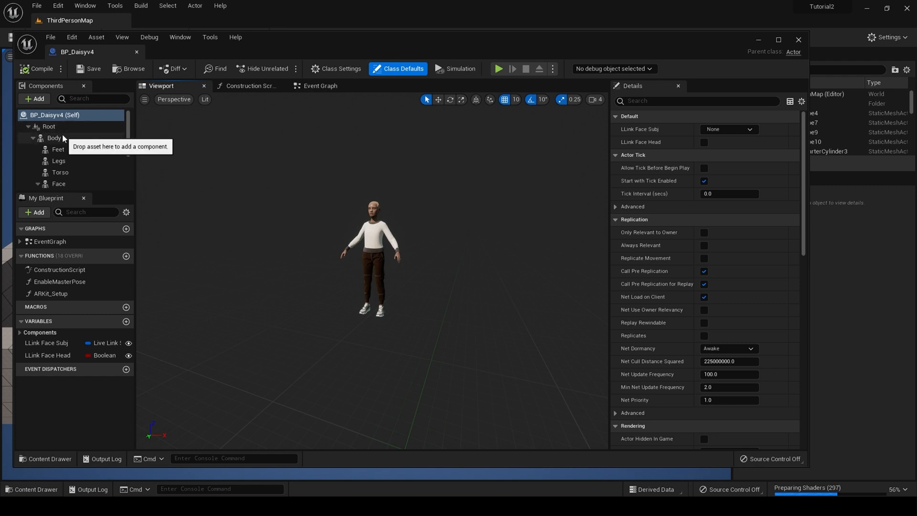
{"action": "left_click", "coordinate": [54, 137]}
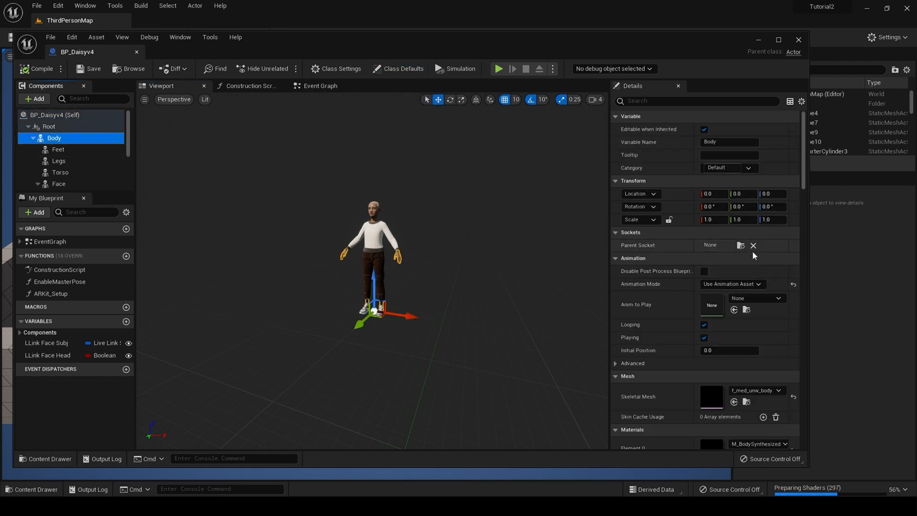
{"action": "scroll", "scroll_direction": "down", "scroll_amount": 3}
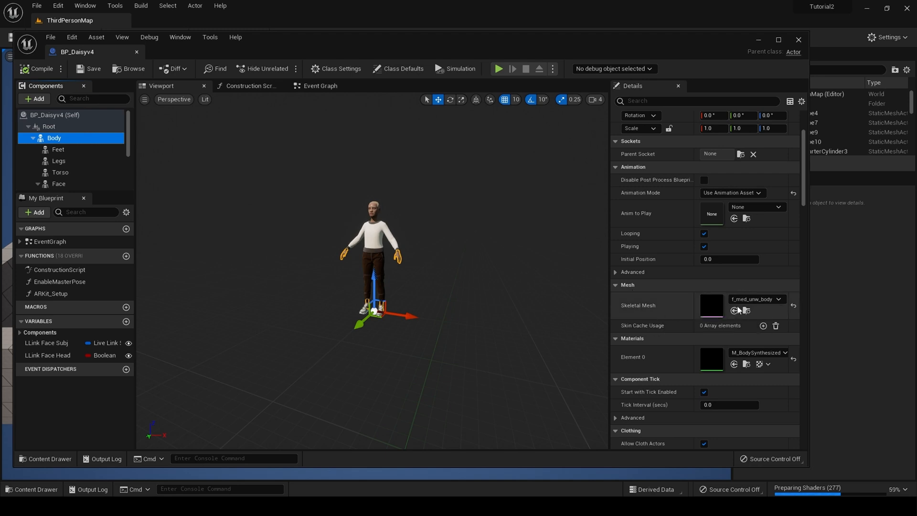
{"action": "mouse_move", "coordinate": [755, 299]}
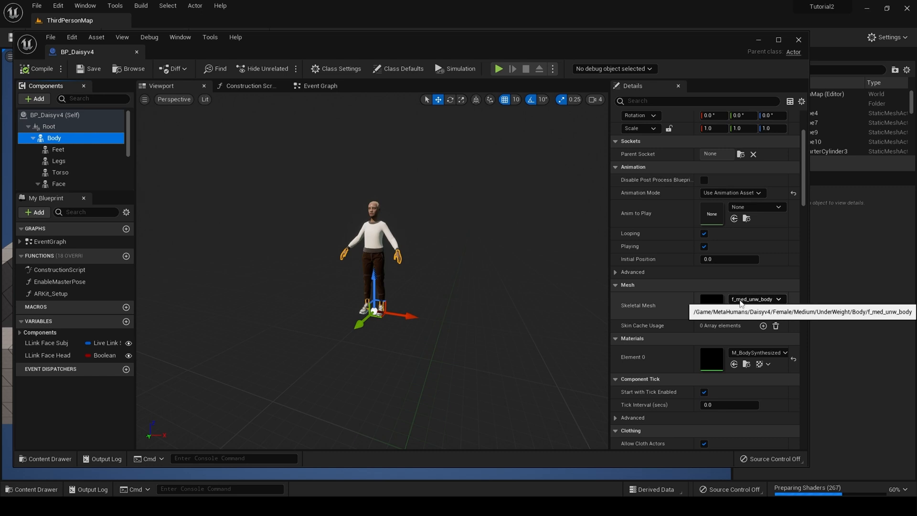
{"action": "mouse_move", "coordinate": [368, 150]}
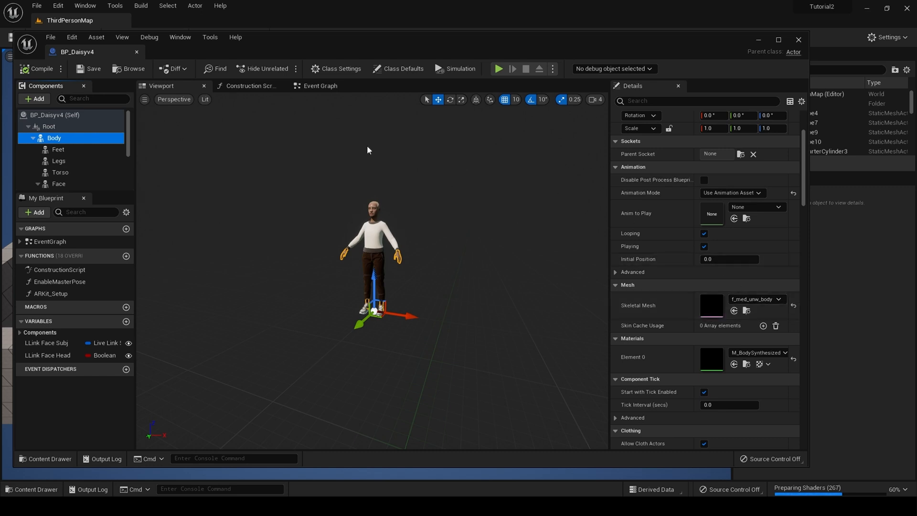
{"action": "mouse_move", "coordinate": [708, 46]}
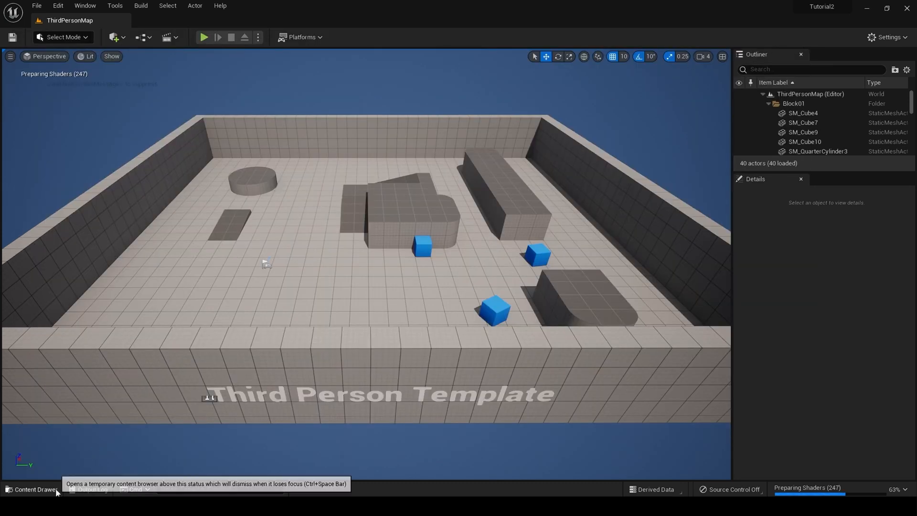
Step: From MetaHumans, open IK_MetaHuman via Asset Actions > Bulk Edit via Property Matrix
{"action": "left_click", "coordinate": [33, 489]}
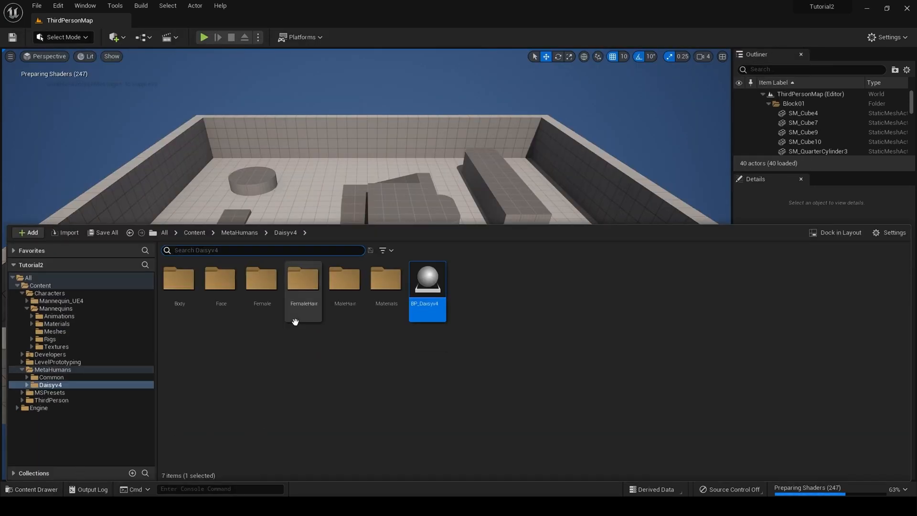
{"action": "left_click", "coordinate": [239, 232]}
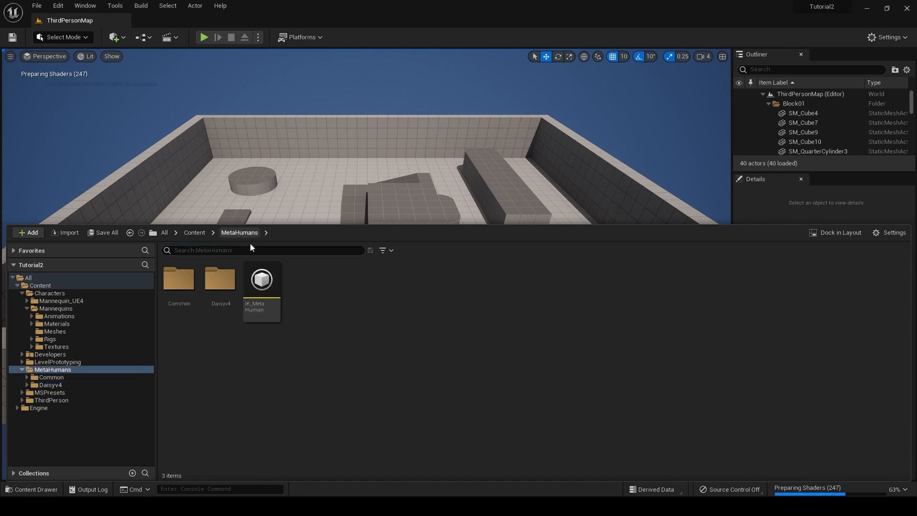
{"action": "right_click", "coordinate": [262, 279]}
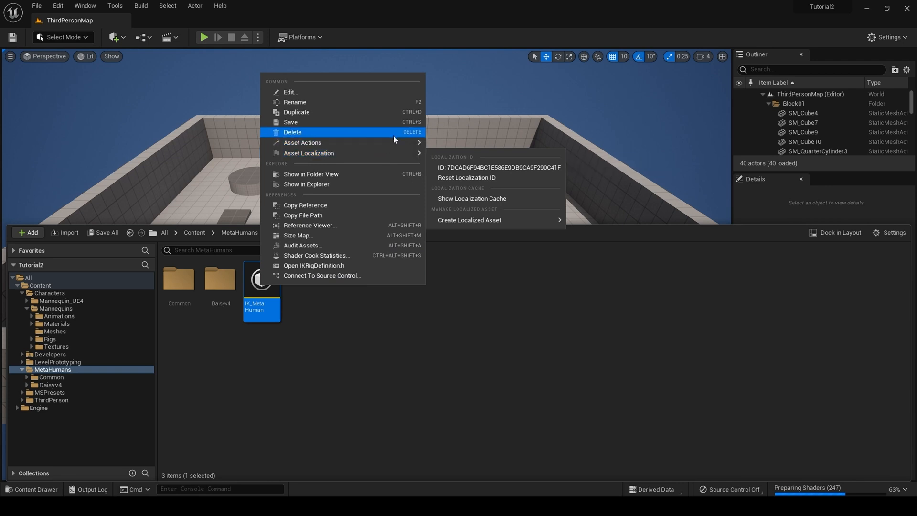
{"action": "mouse_move", "coordinate": [303, 142]}
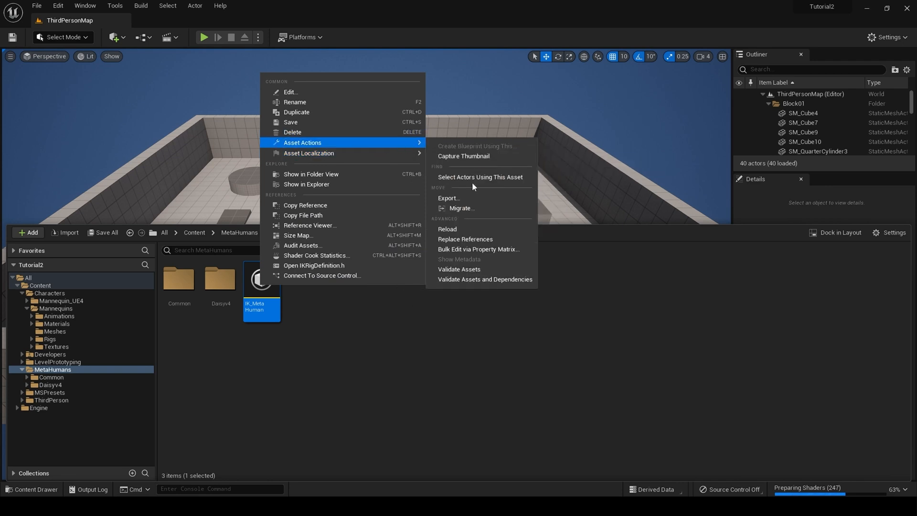
{"action": "mouse_move", "coordinate": [474, 252]}
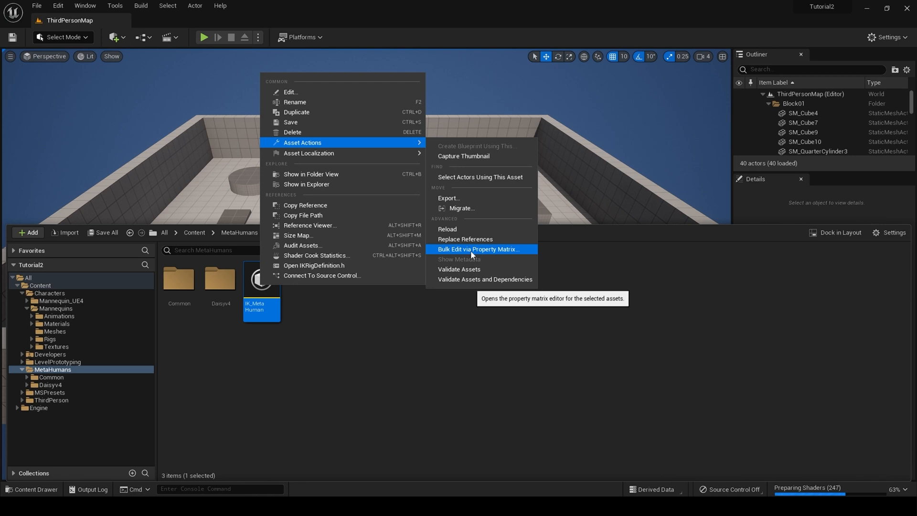
{"action": "left_click", "coordinate": [478, 249]}
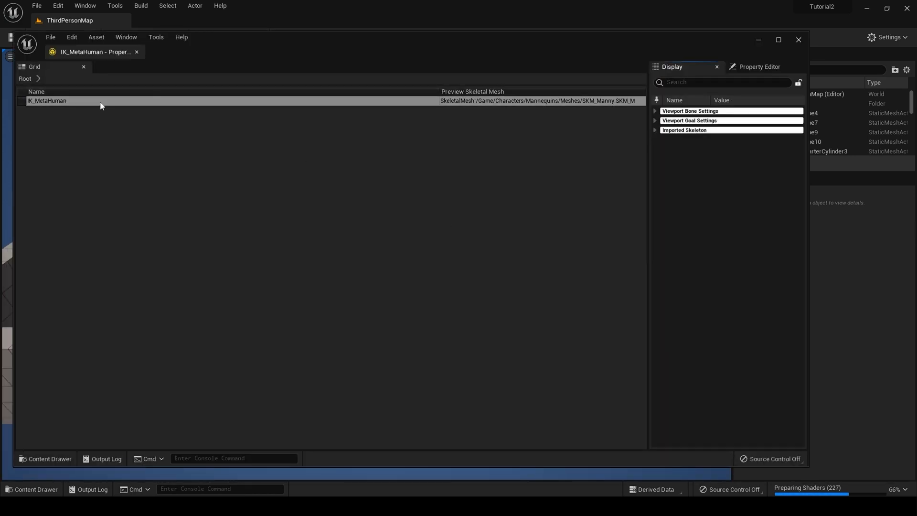
Step: Expand IK_MetaHuman's Imported Skeleton settings and bring up the Preview Skeletal Mesh asset picker
{"action": "left_click", "coordinate": [53, 101]}
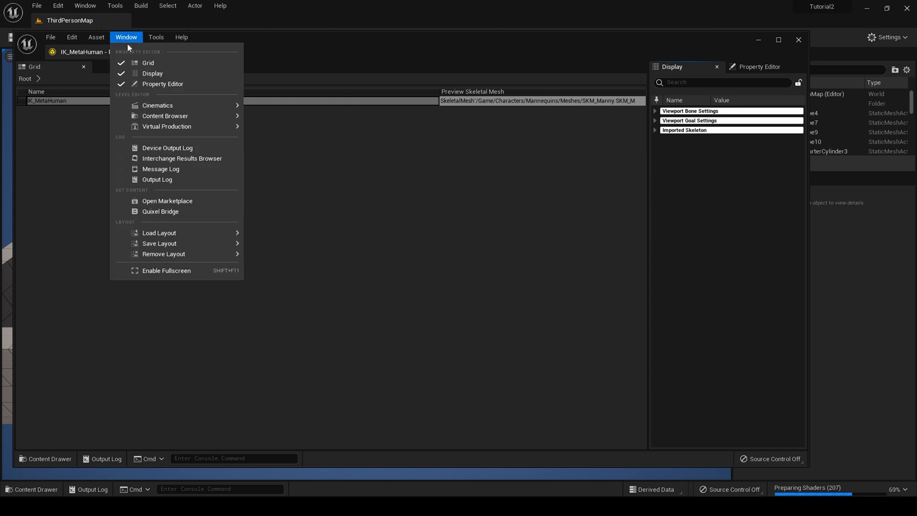
{"action": "mouse_move", "coordinate": [153, 73]}
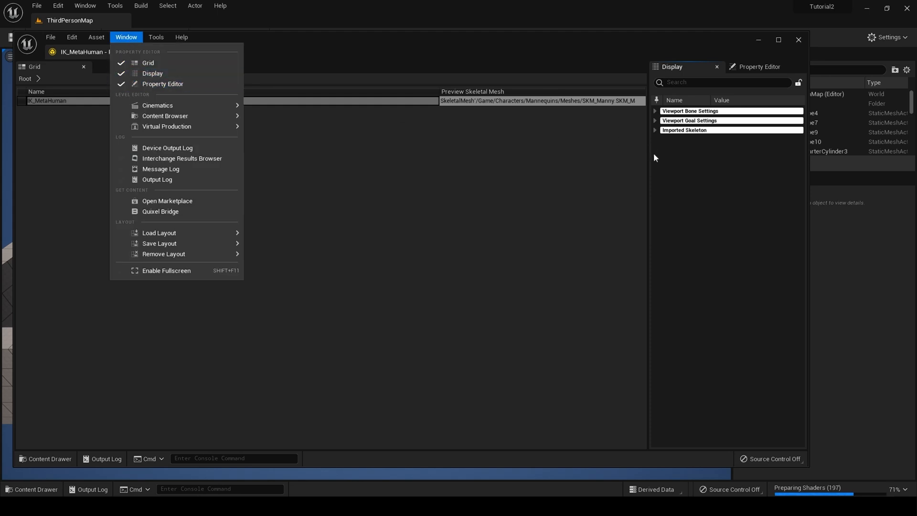
{"action": "left_click", "coordinate": [671, 156]}
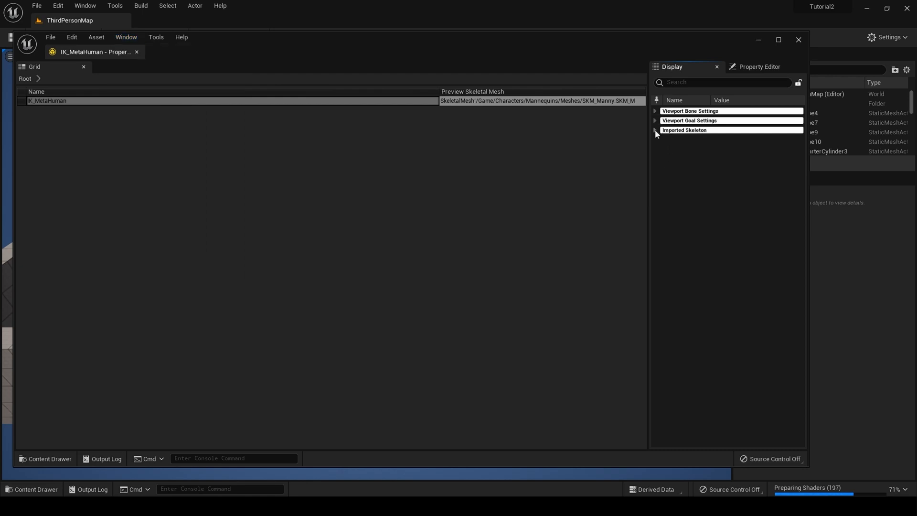
{"action": "left_click", "coordinate": [656, 130]}
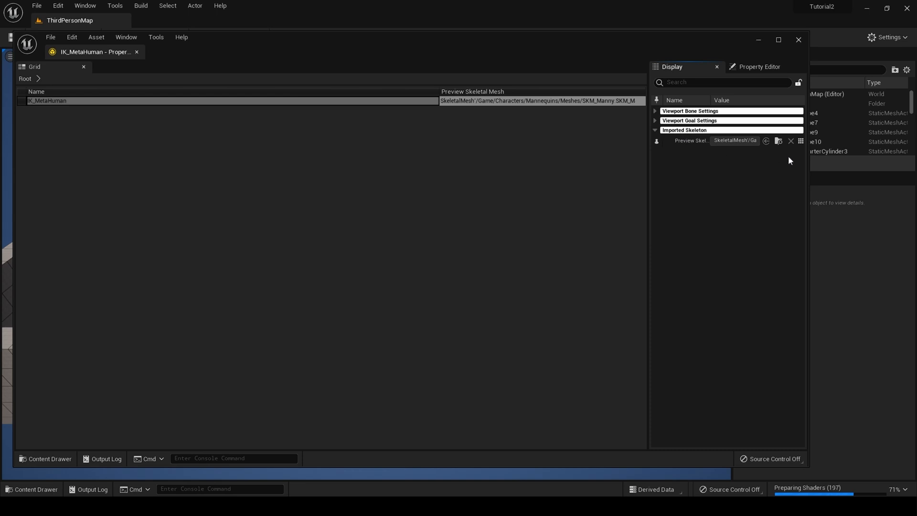
{"action": "mouse_move", "coordinate": [800, 141]}
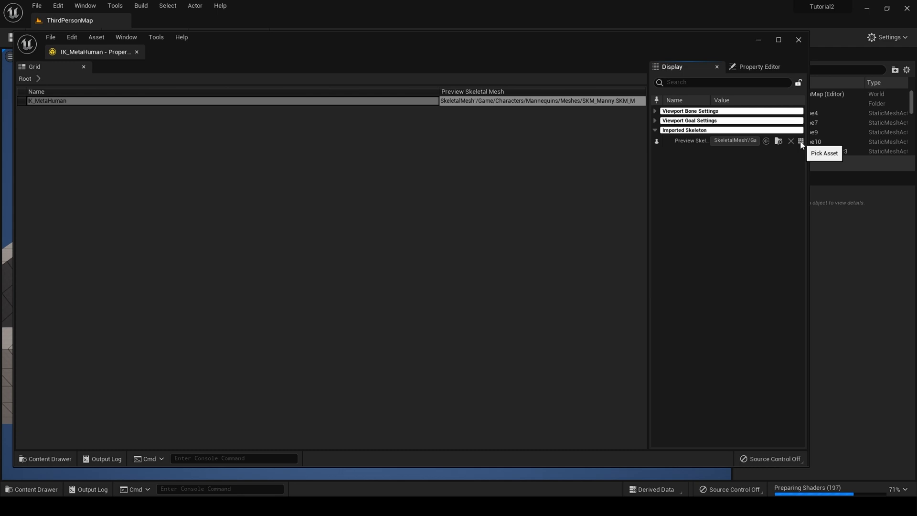
{"action": "left_click", "coordinate": [800, 142]}
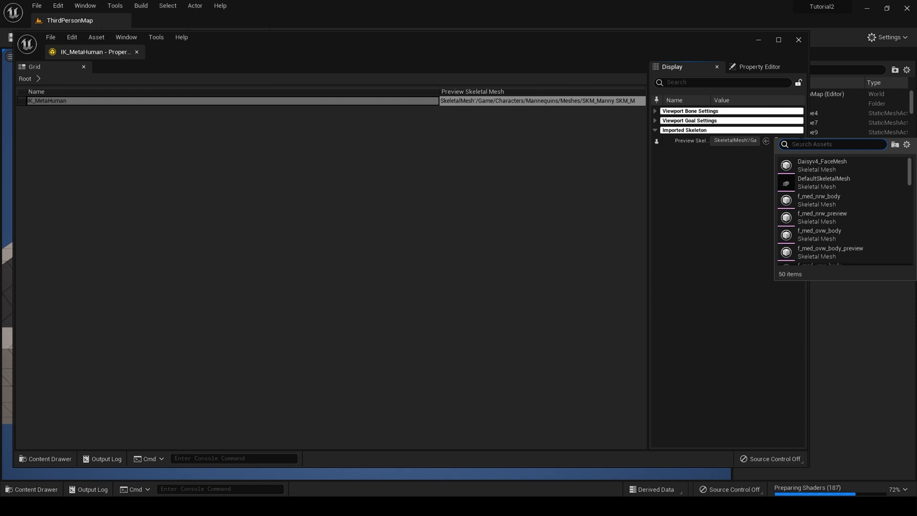
Step: Set the preview mesh to f_med_unw_body_preview by searching 'f_', save the rig, and close the editor
{"action": "type", "text": "f_"}
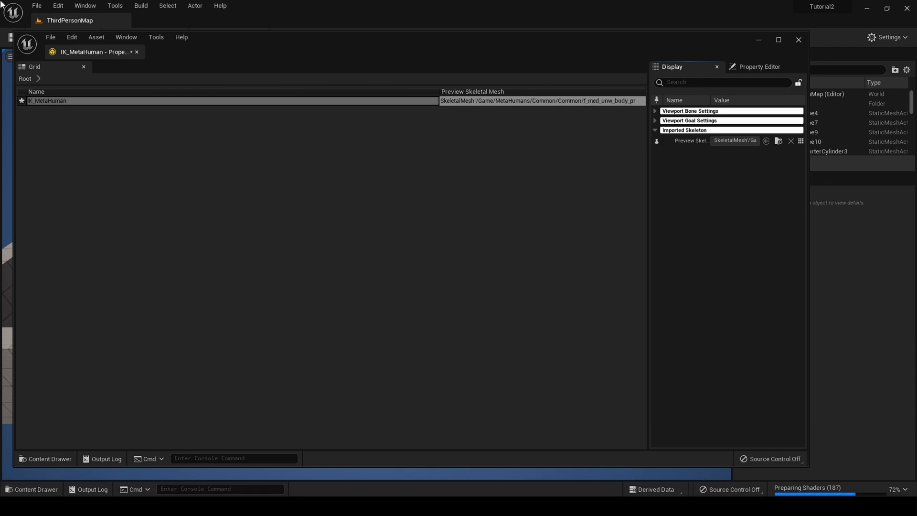
{"action": "left_click", "coordinate": [51, 37]}
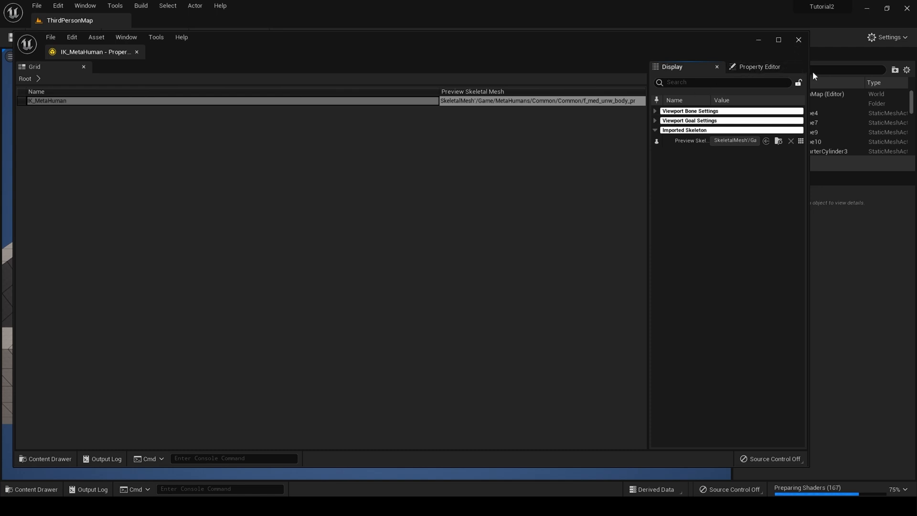
{"action": "mouse_move", "coordinate": [802, 44]}
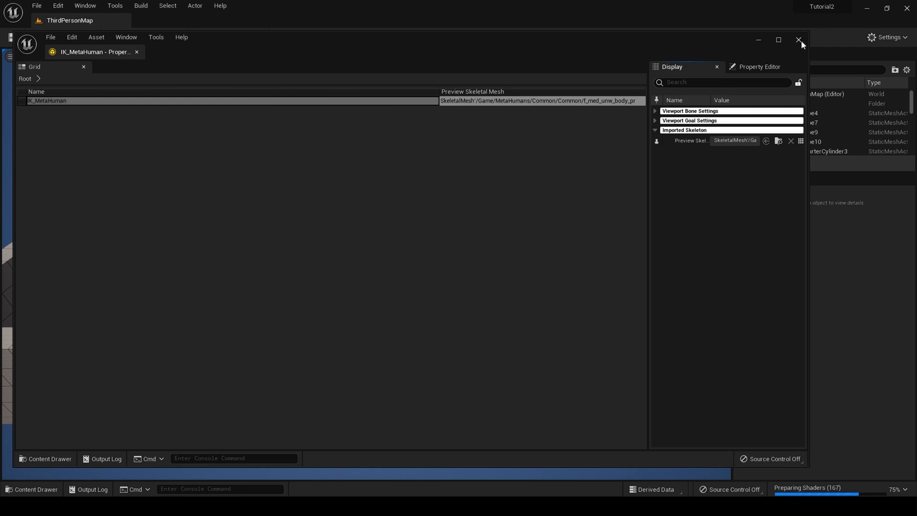
{"action": "left_click", "coordinate": [800, 40]}
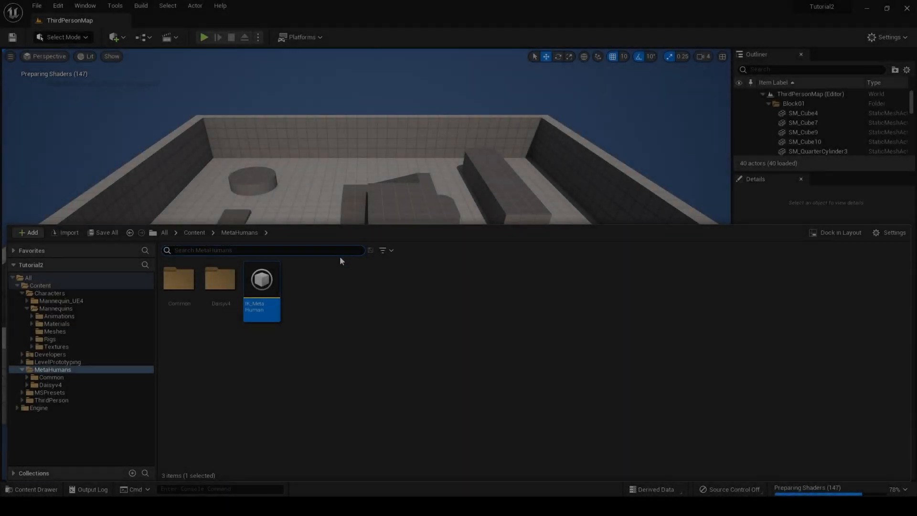
{"action": "mouse_move", "coordinate": [262, 279]}
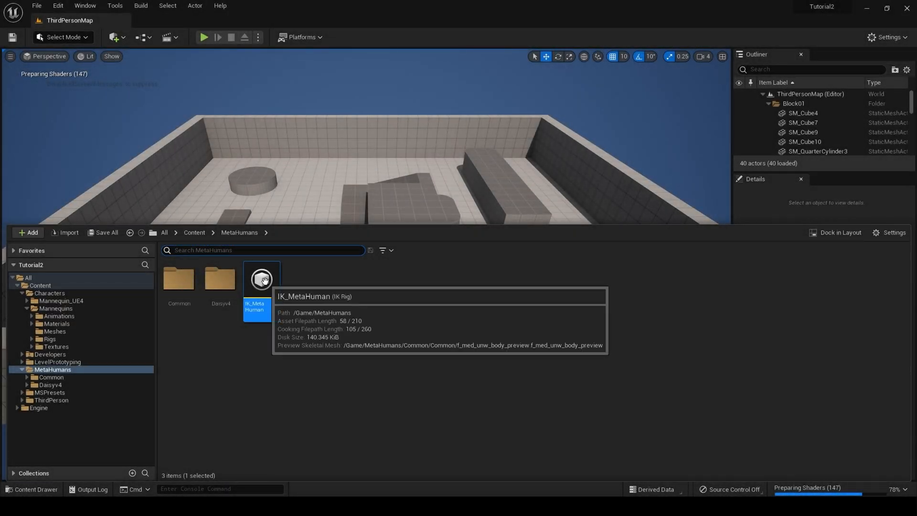
Step: Open the IK_MetaHuman rig and show its Full Body IK solver settings
{"action": "double_click", "coordinate": [261, 280]}
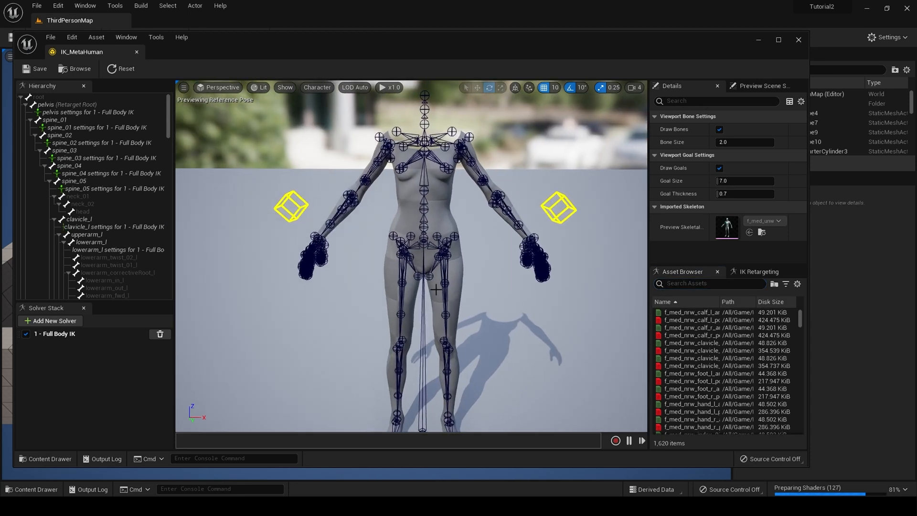
{"action": "left_click", "coordinate": [100, 200]}
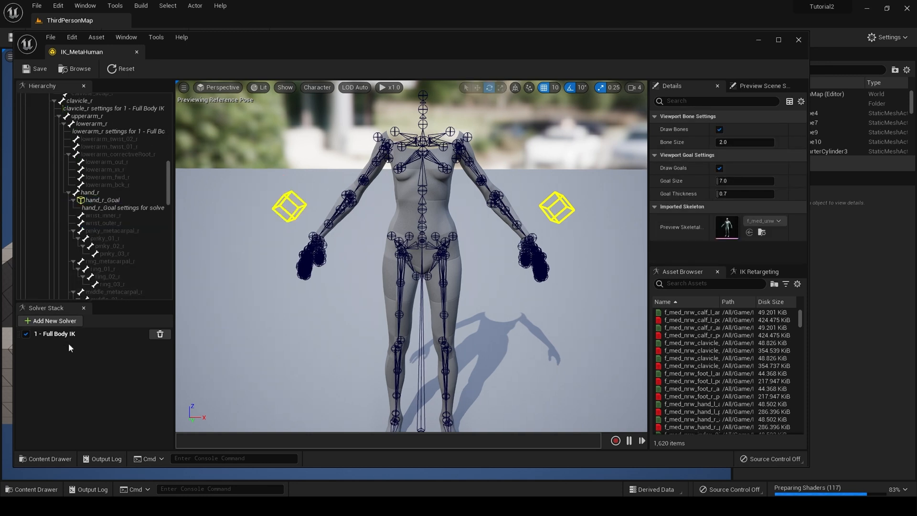
{"action": "left_click", "coordinate": [55, 333]}
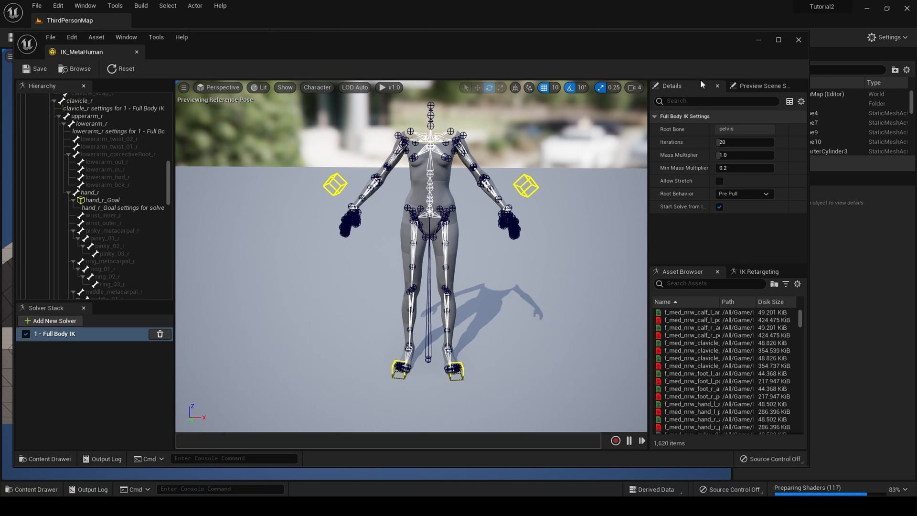
{"action": "mouse_move", "coordinate": [798, 46]}
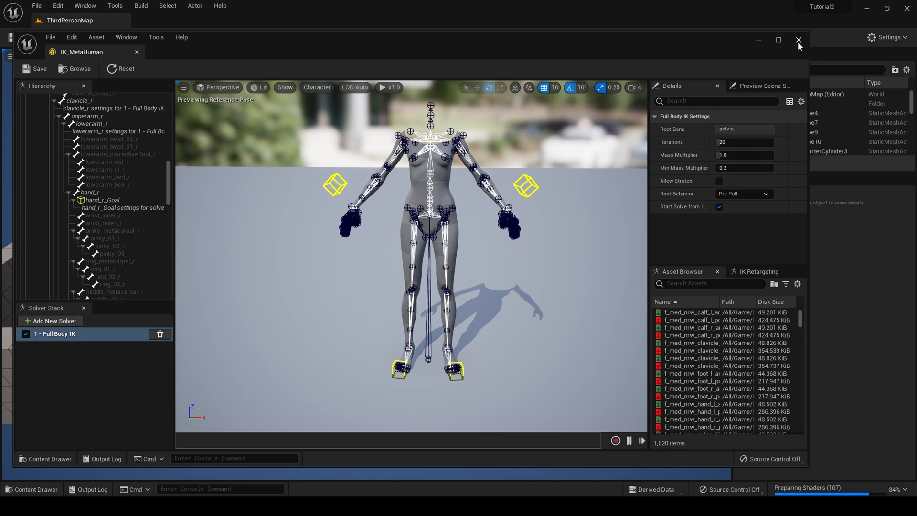
Step: Close the IK rig and browse to the Characters > Mannequin_UE4 Rigs folder
{"action": "left_click", "coordinate": [798, 40]}
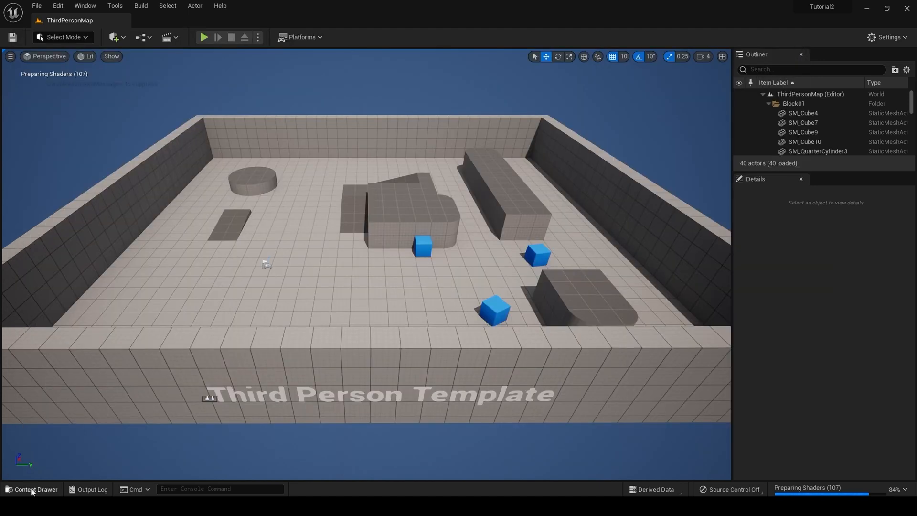
{"action": "left_click", "coordinate": [33, 489]}
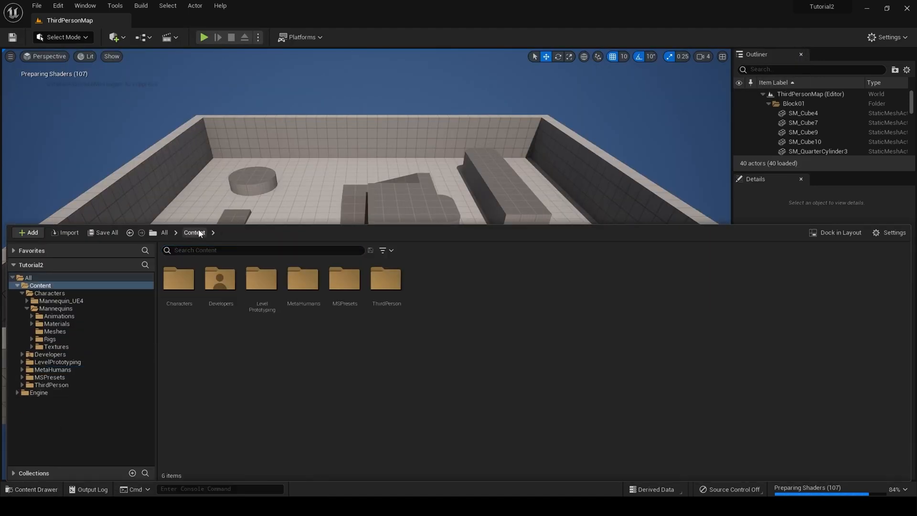
{"action": "double_click", "coordinate": [179, 278]}
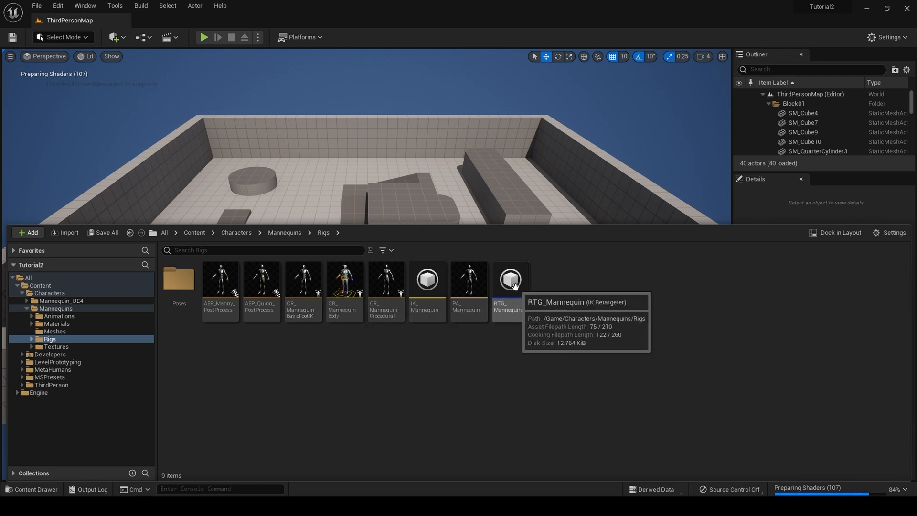
{"action": "mouse_move", "coordinate": [236, 232]}
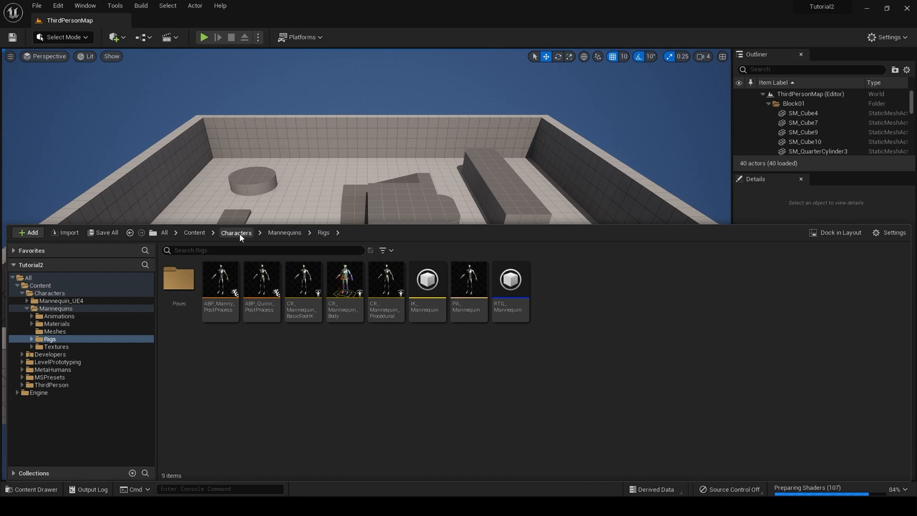
{"action": "left_click", "coordinate": [236, 232]}
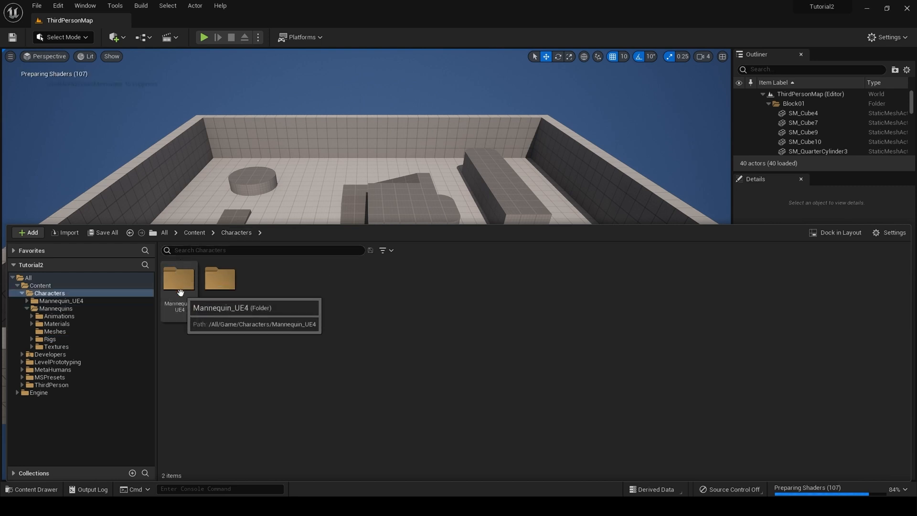
{"action": "double_click", "coordinate": [179, 281]}
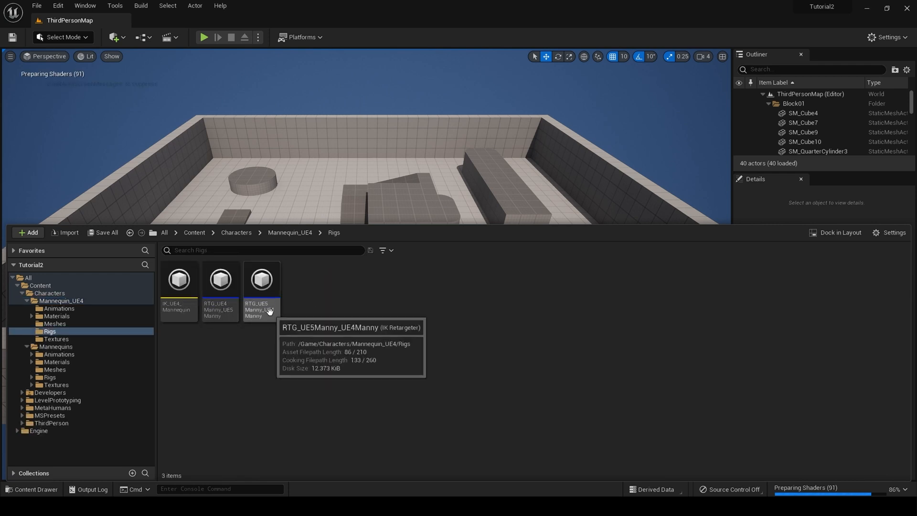
{"action": "mouse_move", "coordinate": [267, 299]}
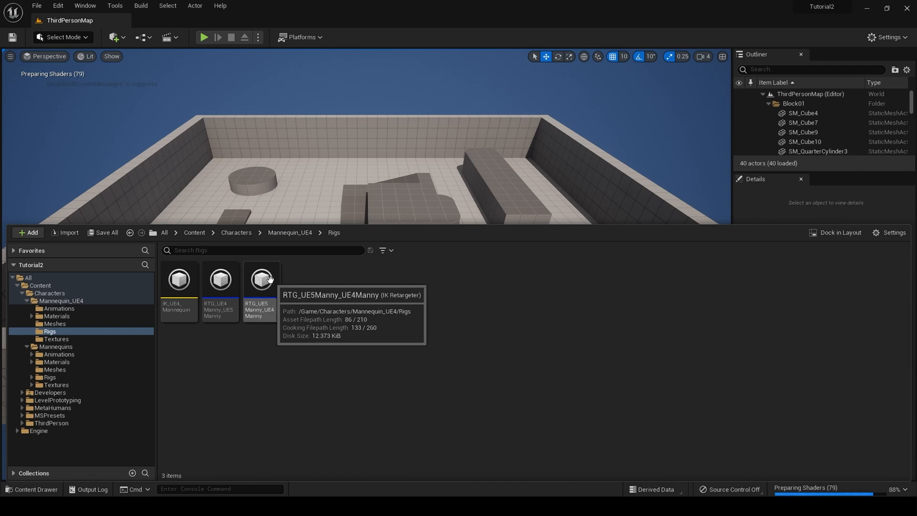
Step: Open the RTG_UE5Manny_UE4Manny retargeter previewing both mannequins
{"action": "double_click", "coordinate": [261, 279]}
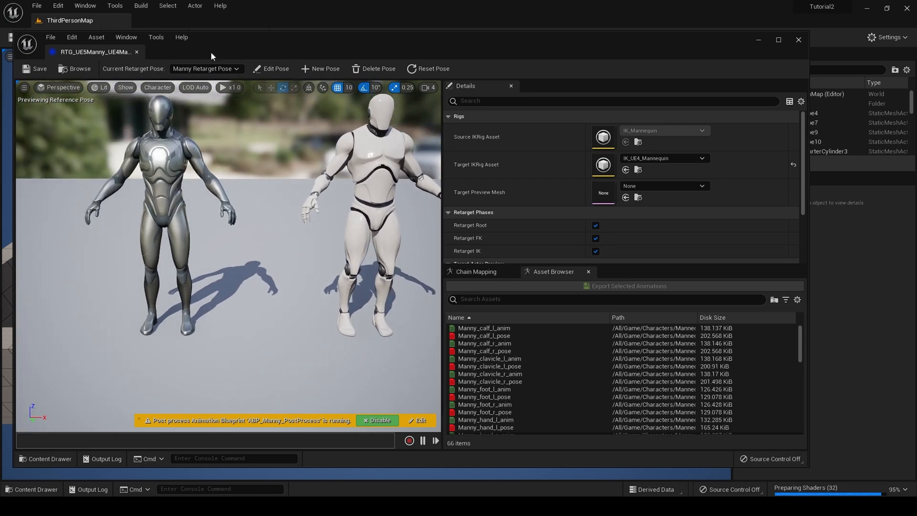
{"action": "mouse_move", "coordinate": [321, 69]}
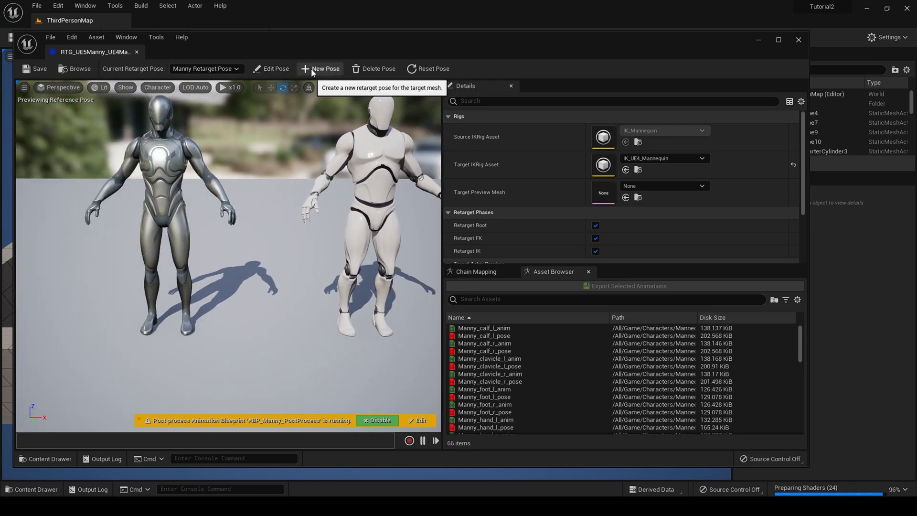
Step: Create a new retarget pose named MetHumans as the current pose
{"action": "left_click", "coordinate": [321, 69]}
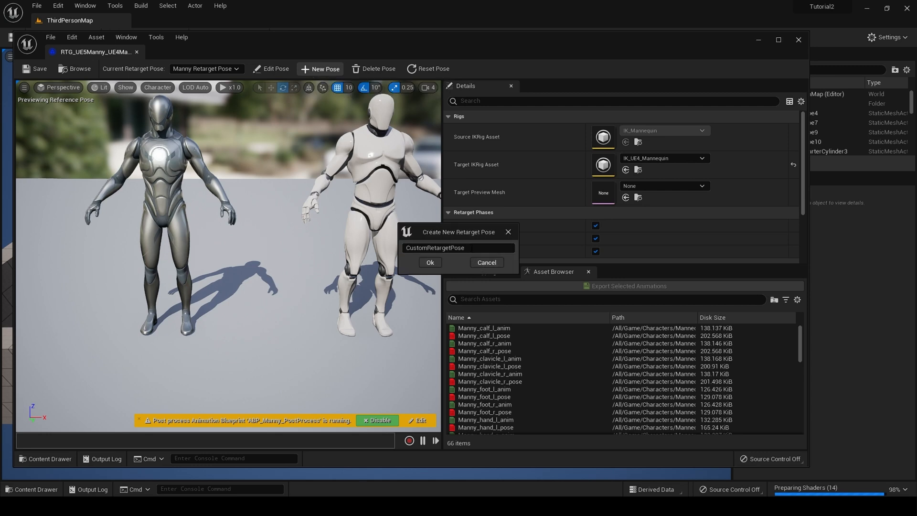
{"action": "type", "text": "MetHumans"}
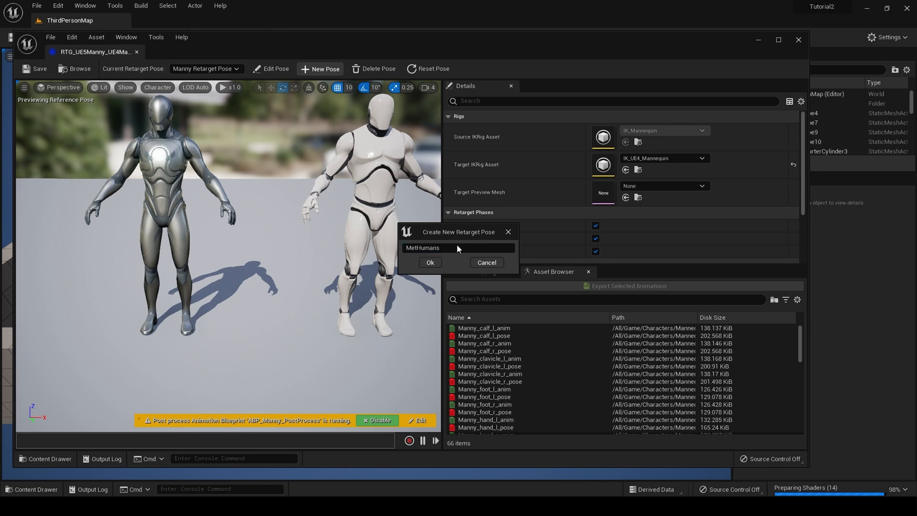
{"action": "left_click", "coordinate": [430, 261]}
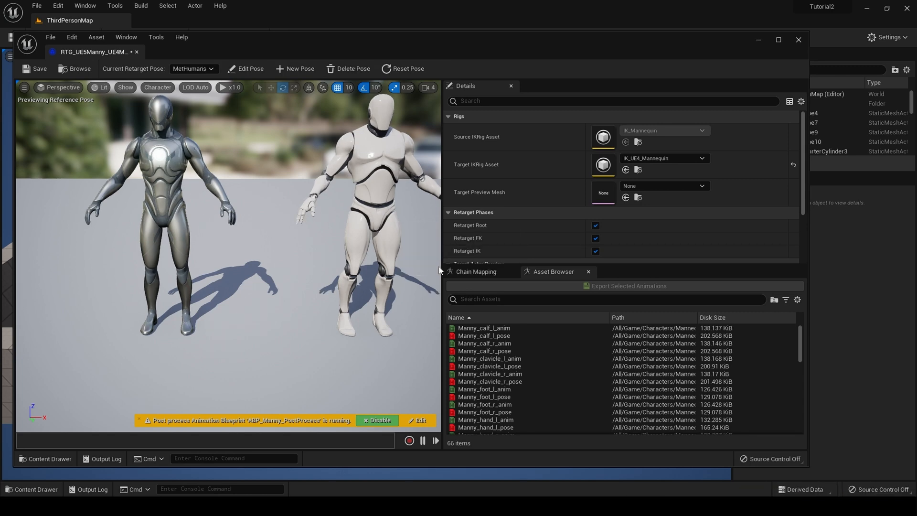
{"action": "mouse_move", "coordinate": [664, 158]}
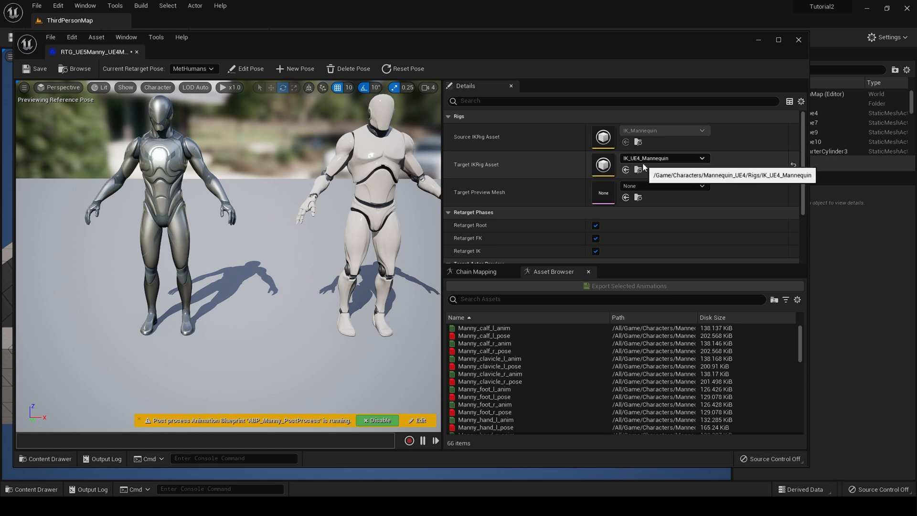
Step: Set the target IK rig to IK_MetaHuman and enter pose editing for the MetaHuman body
{"action": "left_click", "coordinate": [702, 159]}
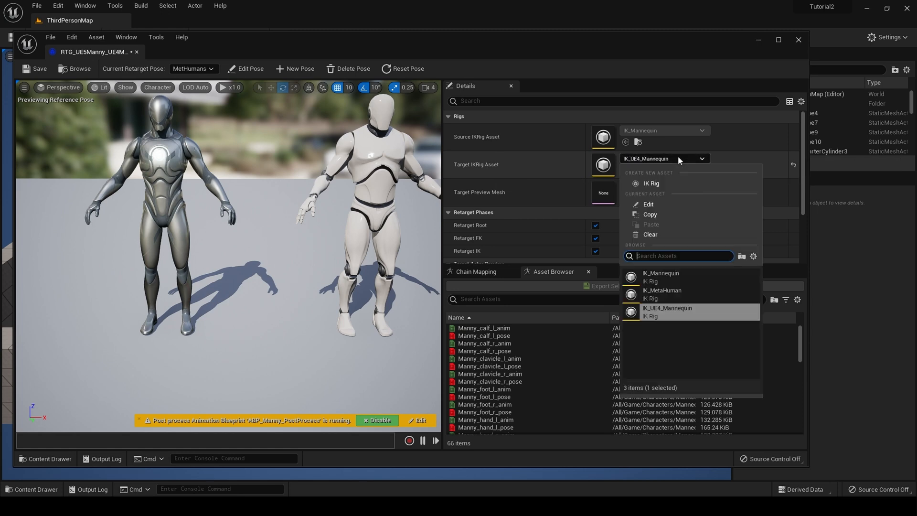
{"action": "mouse_move", "coordinate": [662, 290]}
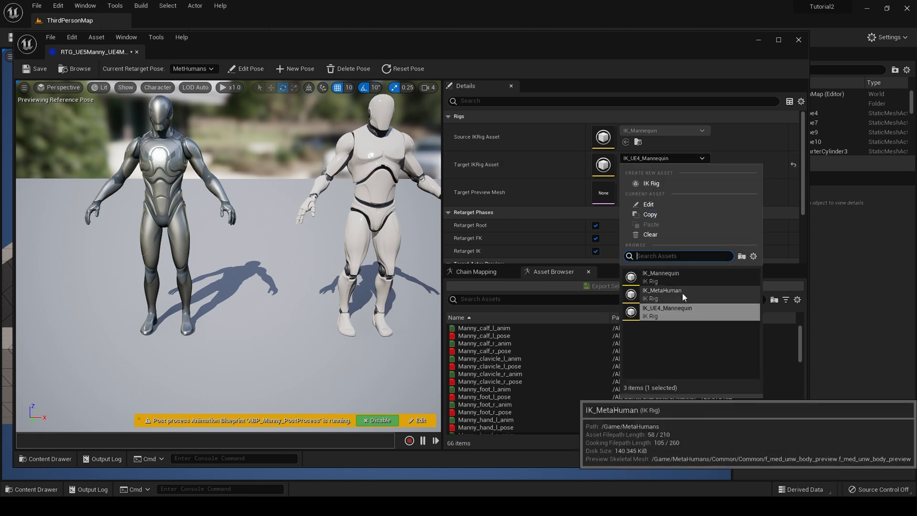
{"action": "left_click", "coordinate": [661, 290]}
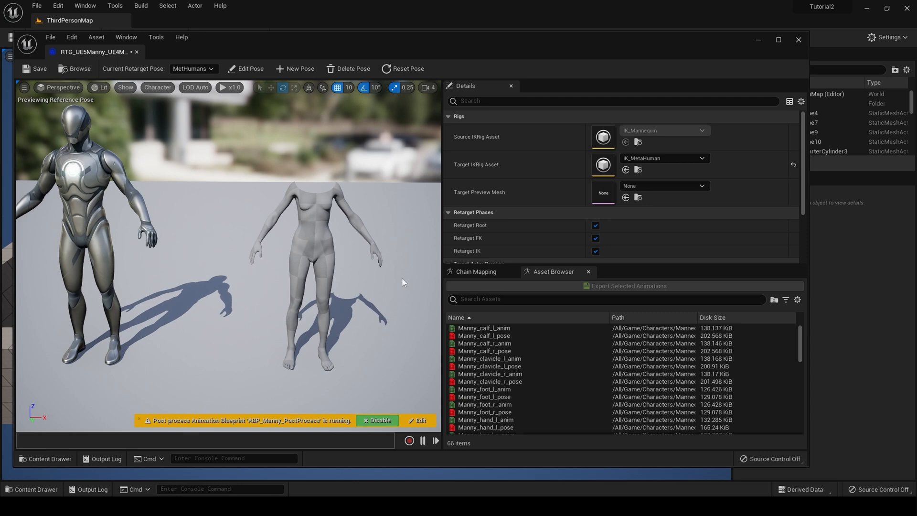
{"action": "mouse_move", "coordinate": [295, 165]}
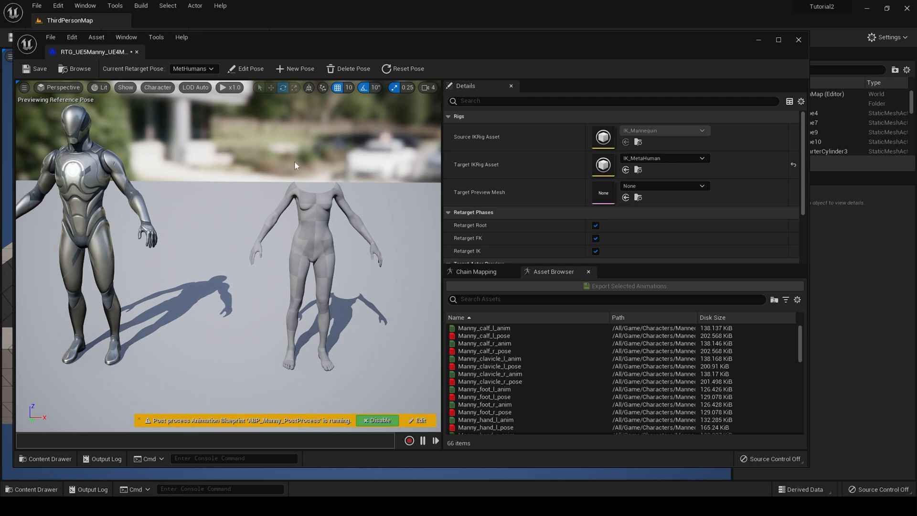
{"action": "left_click", "coordinate": [245, 69]}
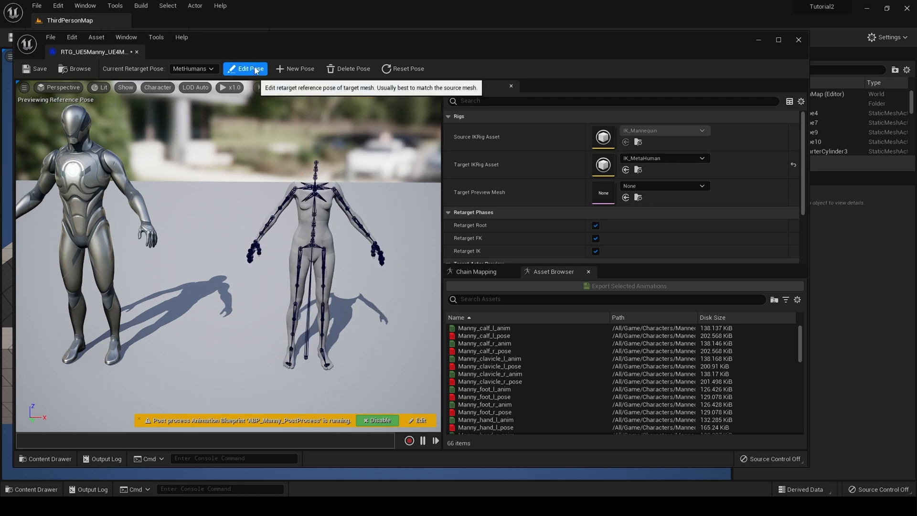
{"action": "left_click", "coordinate": [250, 69]}
{"action": "type", "text": "i"}
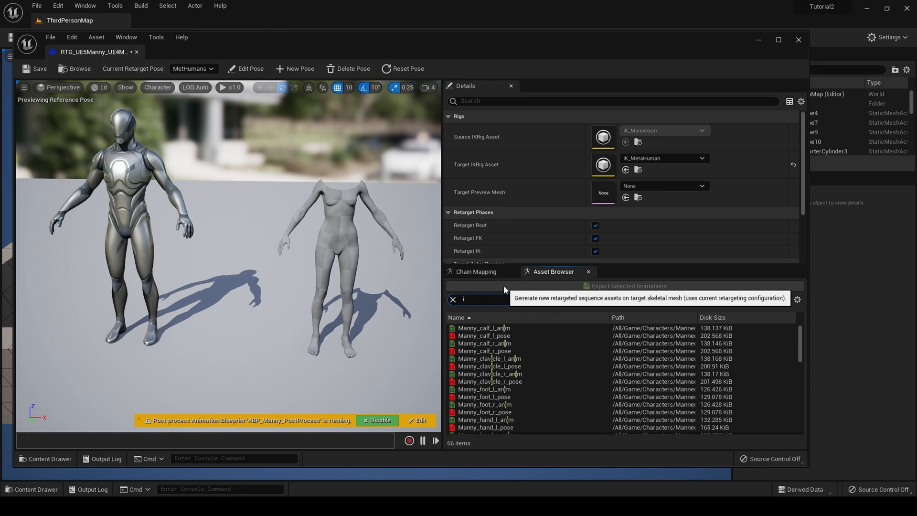
Step: Search 'idle' and preview MM_Idle on the mannequin and MetaHuman body
{"action": "type", "text": "dle"}
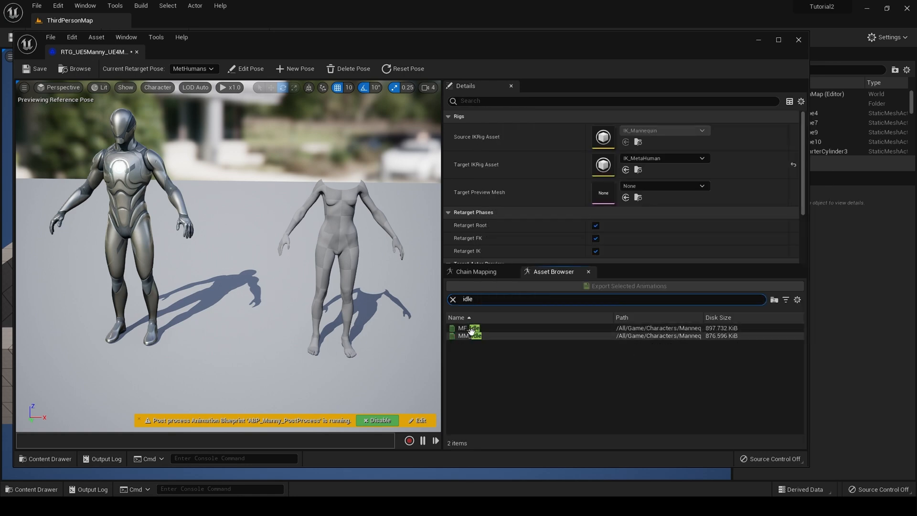
{"action": "double_click", "coordinate": [470, 335]}
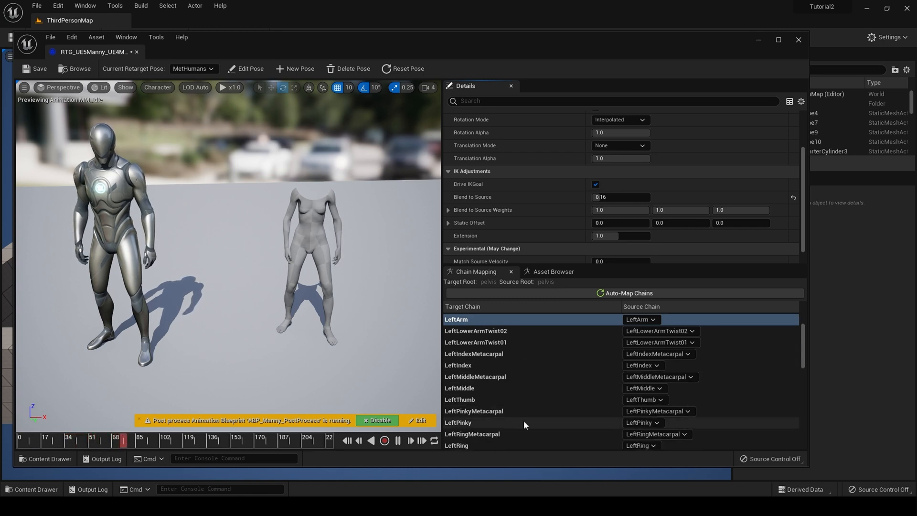
Step: Adjust the arm chain's IK blend to source, static offset and extension values
{"action": "scroll", "scroll_direction": "down", "scroll_amount": 3}
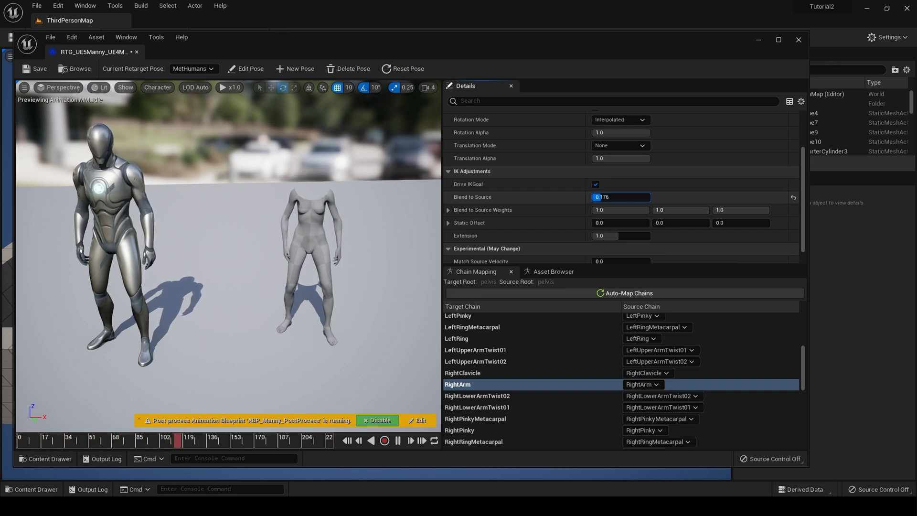
{"action": "type", "text": "0.2"}
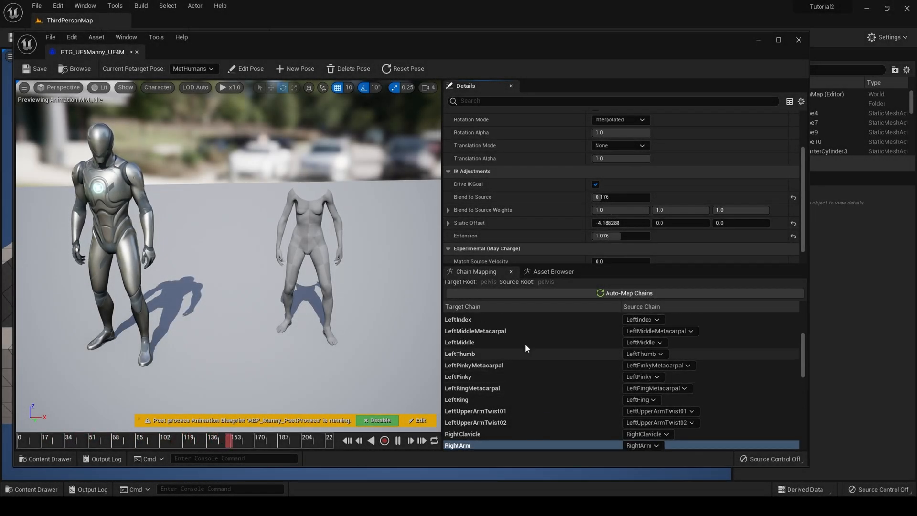
Step: Select MM_Idle in the Asset Browser and start exporting the retargeted animation
{"action": "left_click", "coordinate": [552, 271]}
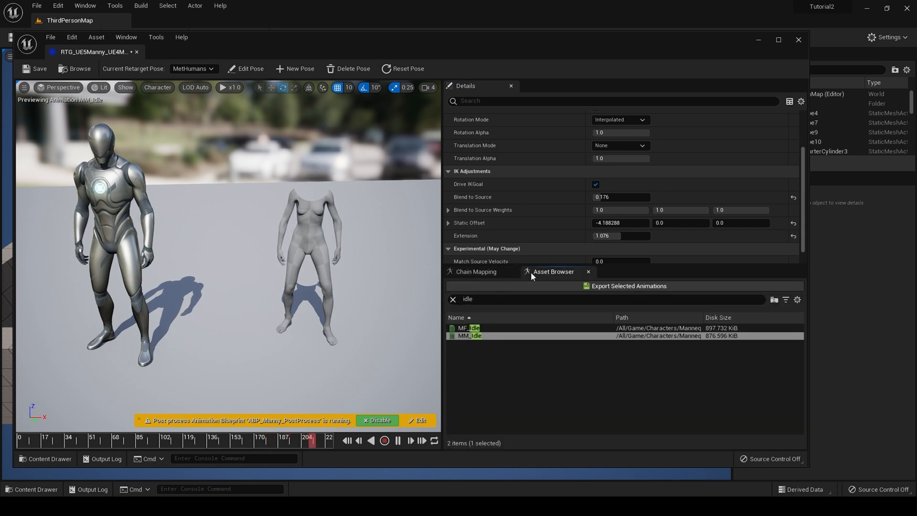
{"action": "left_click", "coordinate": [470, 335]}
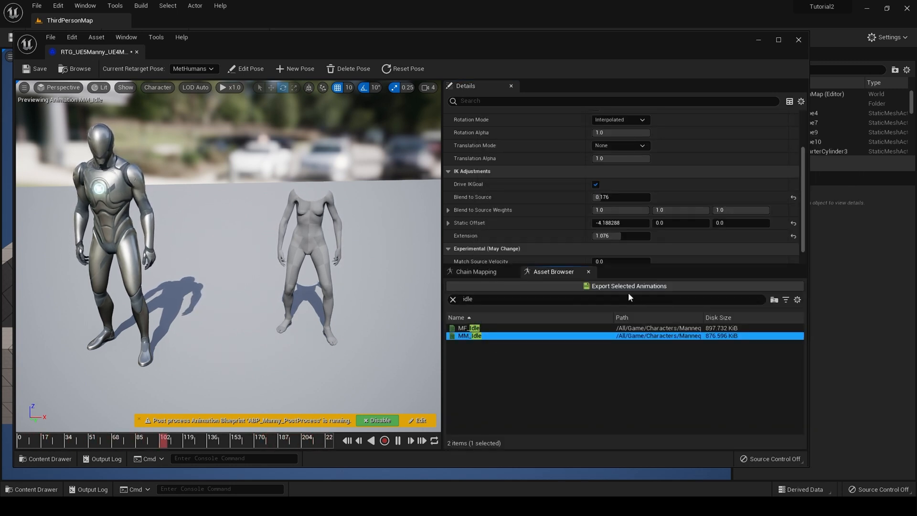
{"action": "left_click", "coordinate": [628, 286]}
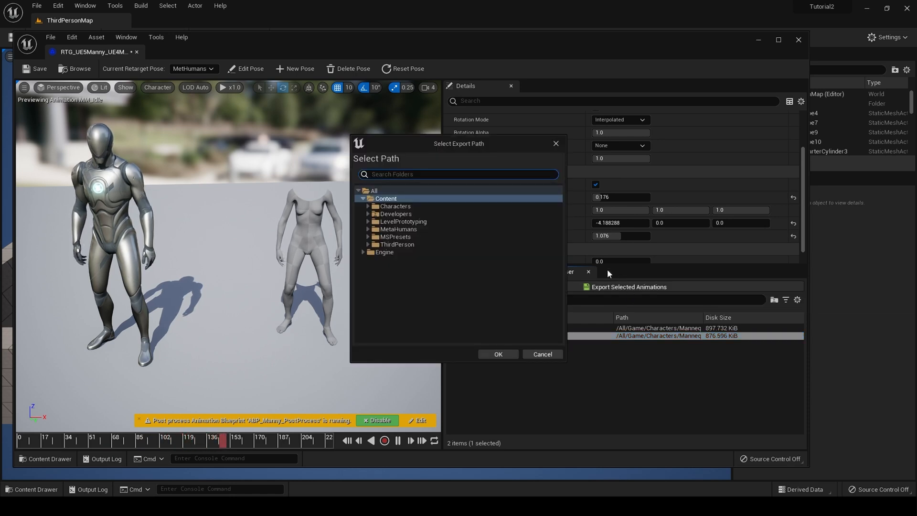
Step: Create an Animations folder under MetaHumans as the export destination and confirm
{"action": "left_click", "coordinate": [398, 229]}
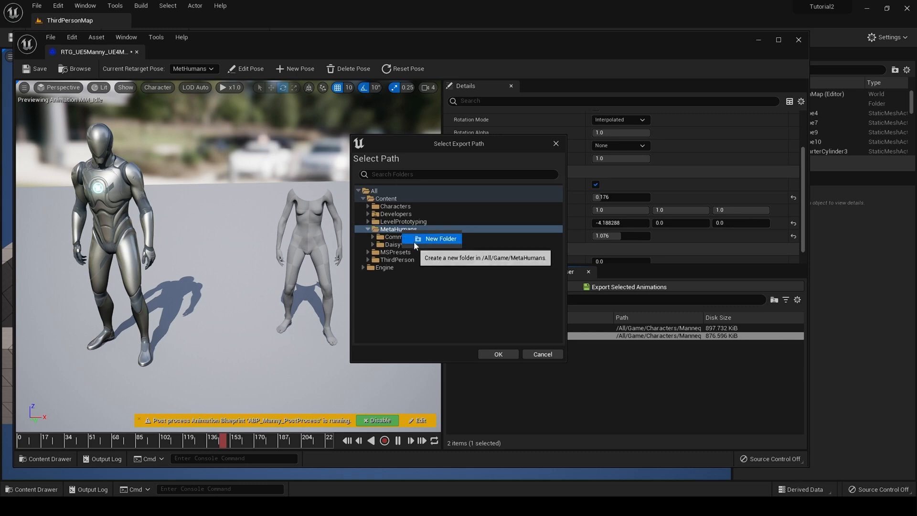
{"action": "left_click", "coordinate": [441, 239]}
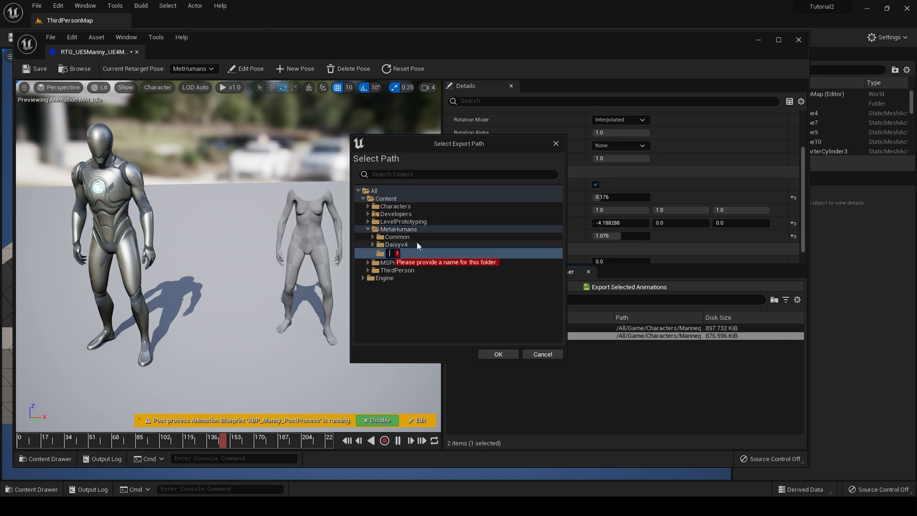
{"action": "type", "text": "Animations"}
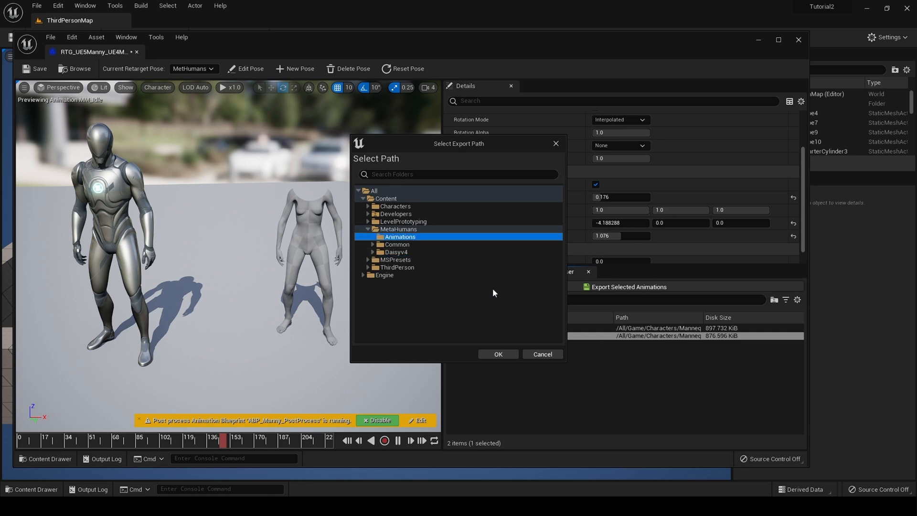
{"action": "left_click", "coordinate": [497, 354]}
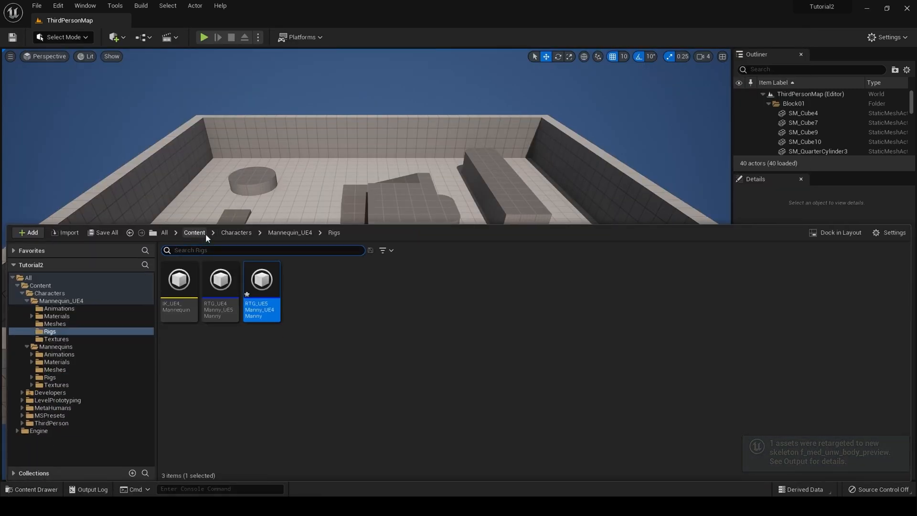
Step: Open MM_Idle_Retargeted from the MetaHumans Animations folder
{"action": "left_click", "coordinate": [194, 232]}
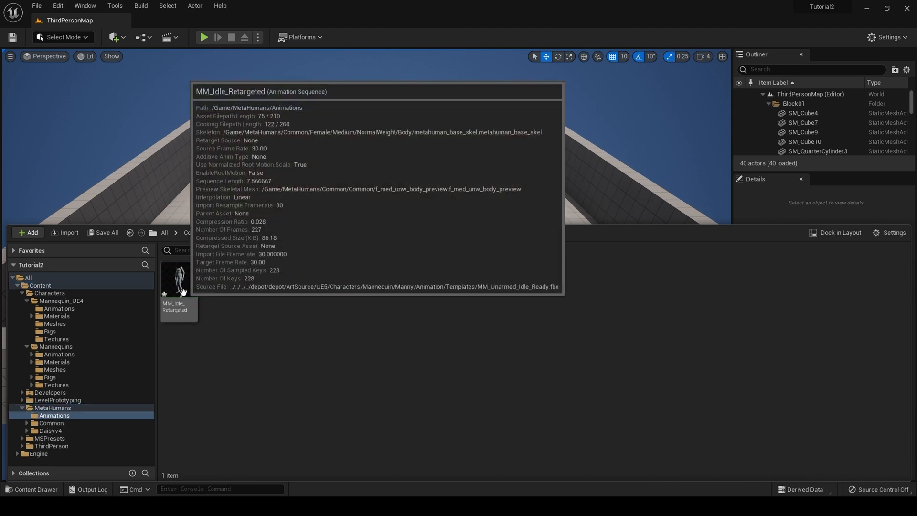
{"action": "double_click", "coordinate": [178, 278]}
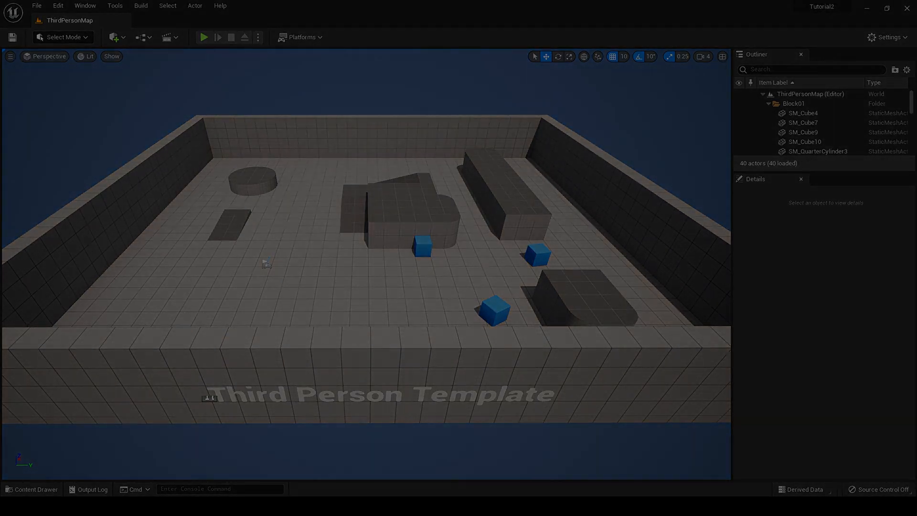
Step: Place the BP_Daisyv4 MetaHuman from MetaHumans > Daisyv4 into the level
{"action": "left_click", "coordinate": [33, 489]}
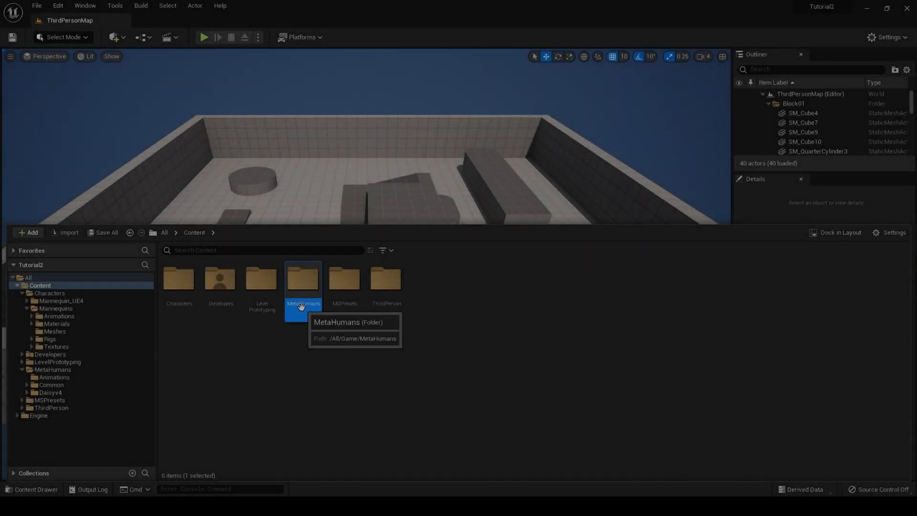
{"action": "double_click", "coordinate": [303, 278]}
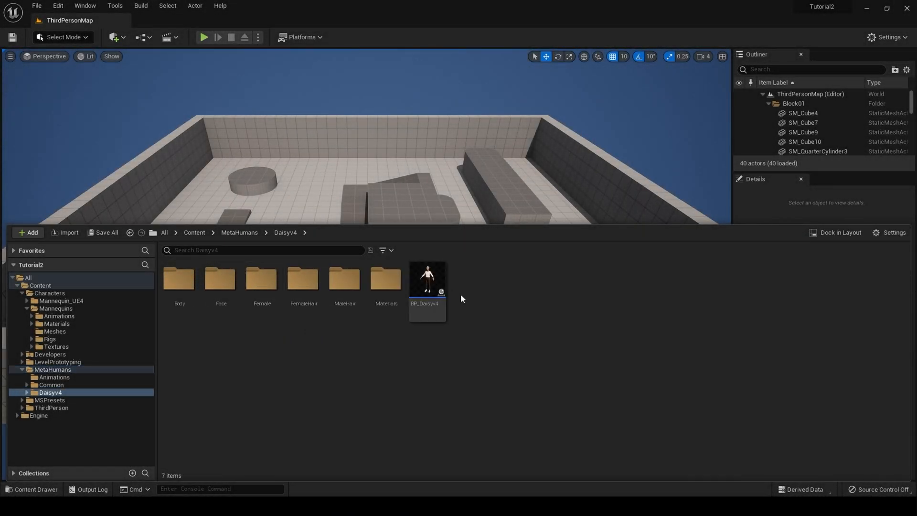
{"action": "left_click", "coordinate": [32, 489]}
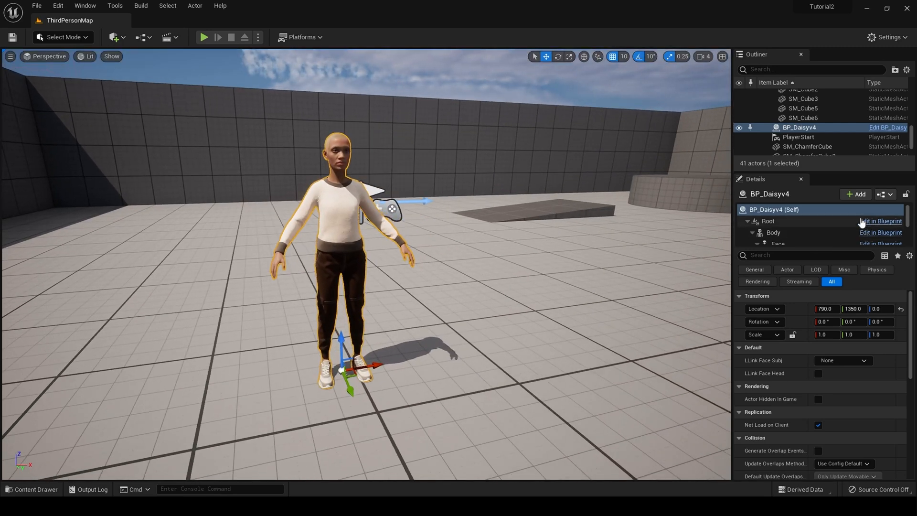
Step: Turn on Auto Activate for Daisy's LiveLink component, then select her Body component
{"action": "left_click", "coordinate": [775, 209]}
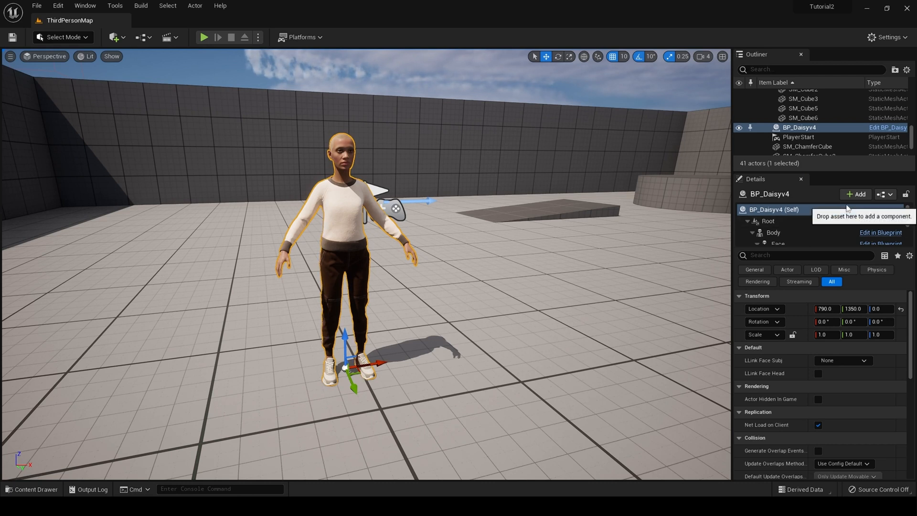
{"action": "left_click", "coordinate": [856, 194]}
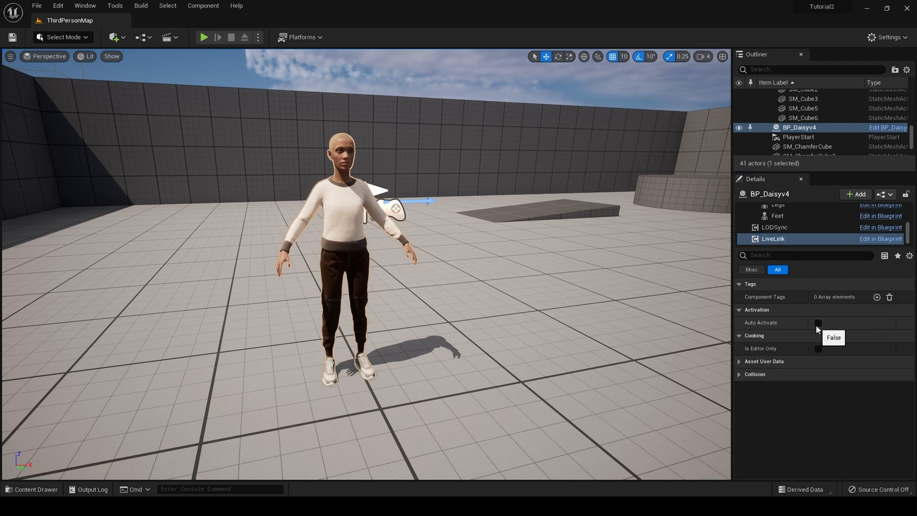
{"action": "left_click", "coordinate": [817, 322]}
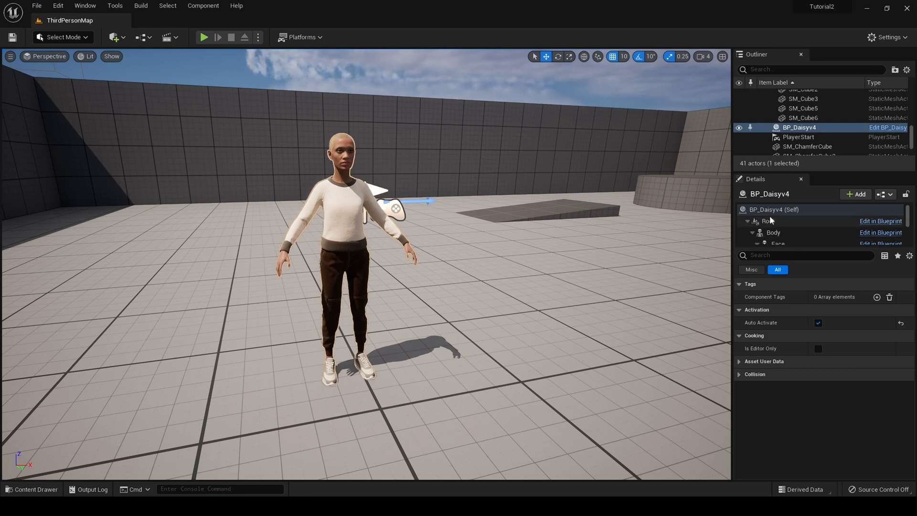
{"action": "left_click", "coordinate": [773, 232]}
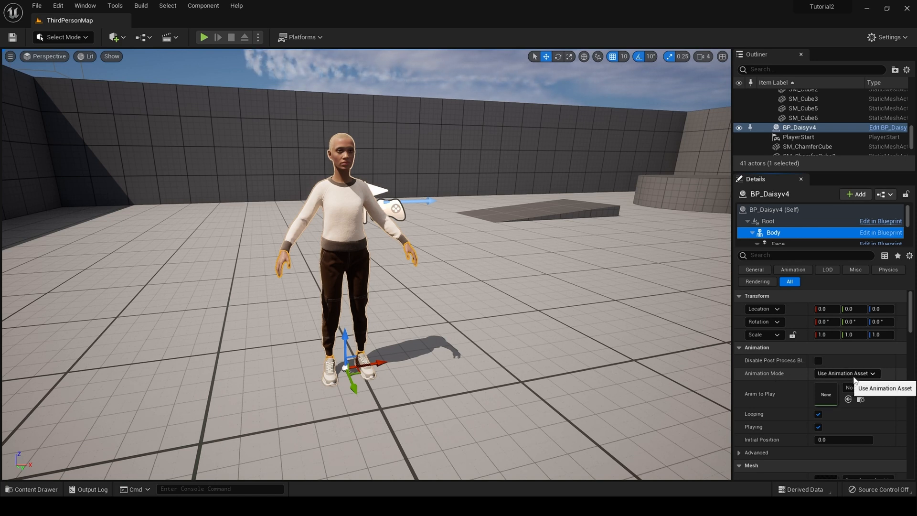
Step: Set the Body component's Anim to Play to MM_Idle_Retargeted by searching 'idle'
{"action": "left_click", "coordinate": [868, 388]}
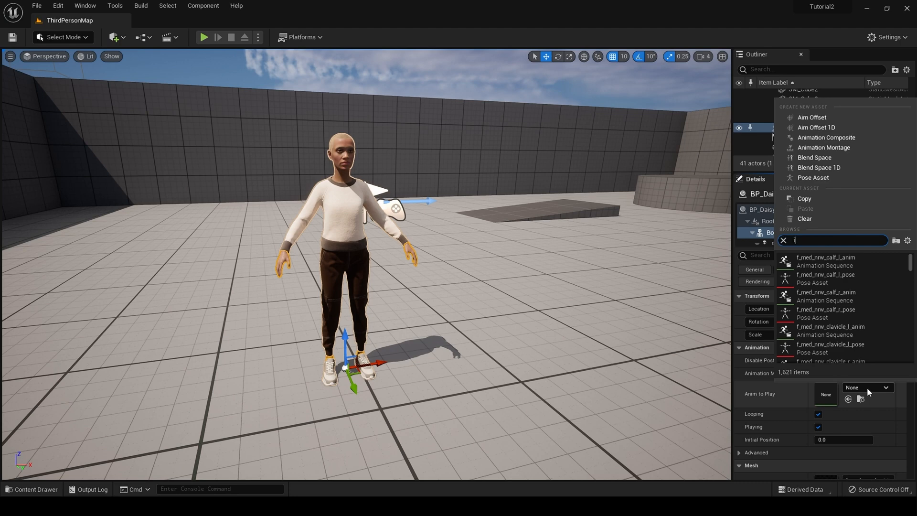
{"action": "type", "text": "idle"}
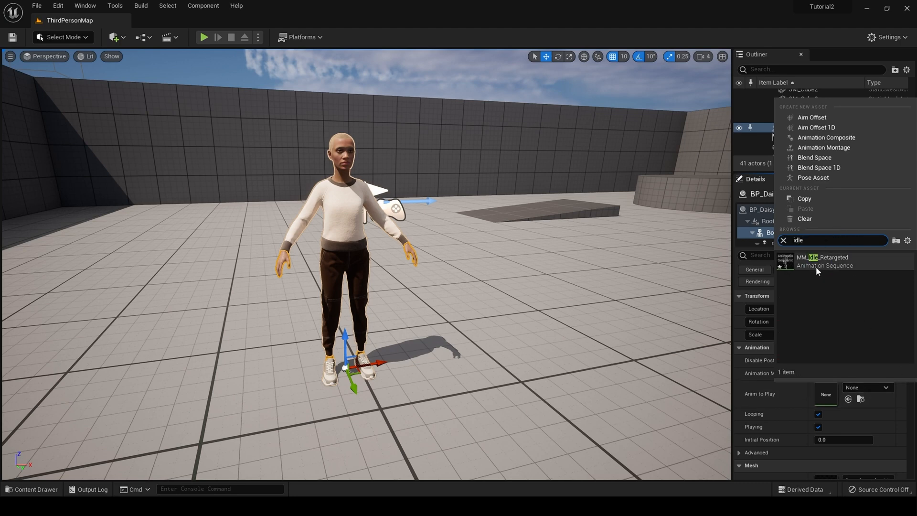
{"action": "left_click", "coordinate": [822, 257]}
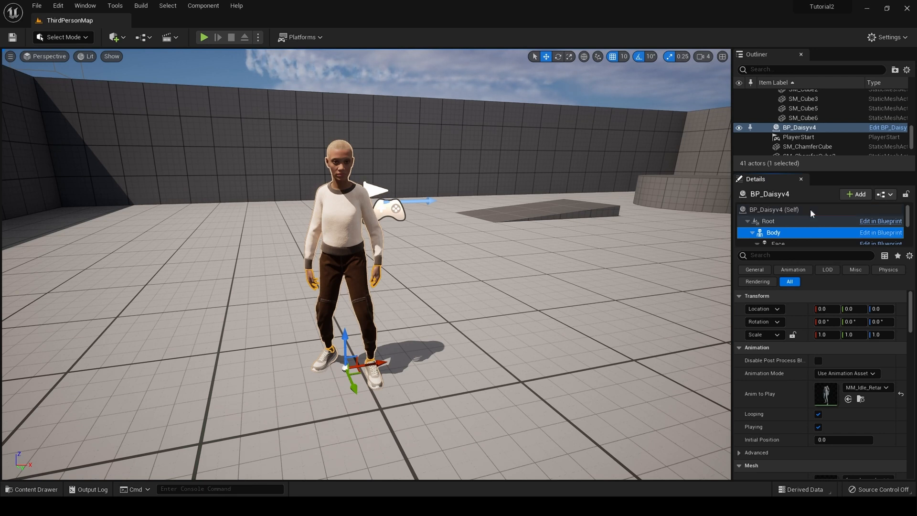
{"action": "scroll", "scroll_direction": "down", "scroll_amount": 3}
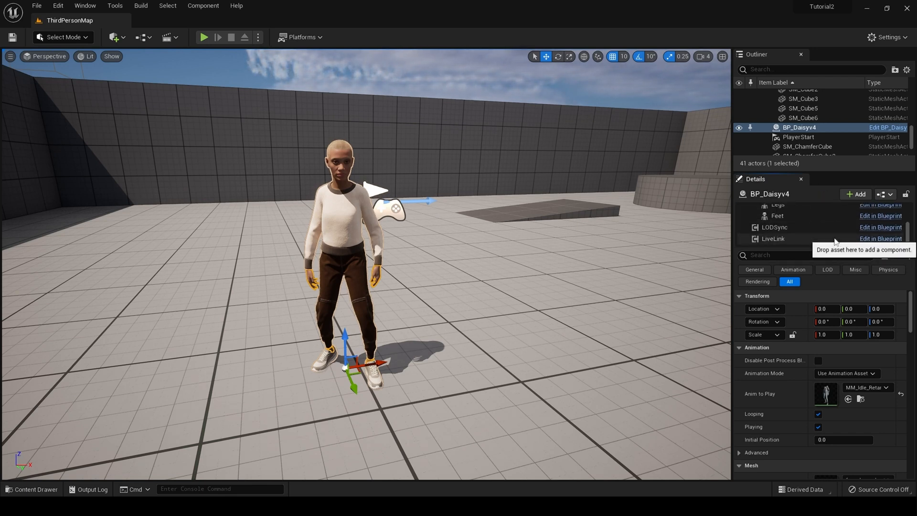
Step: Reselect LiveLink and confirm Auto Activate stays enabled during the idle
{"action": "left_click", "coordinate": [772, 238]}
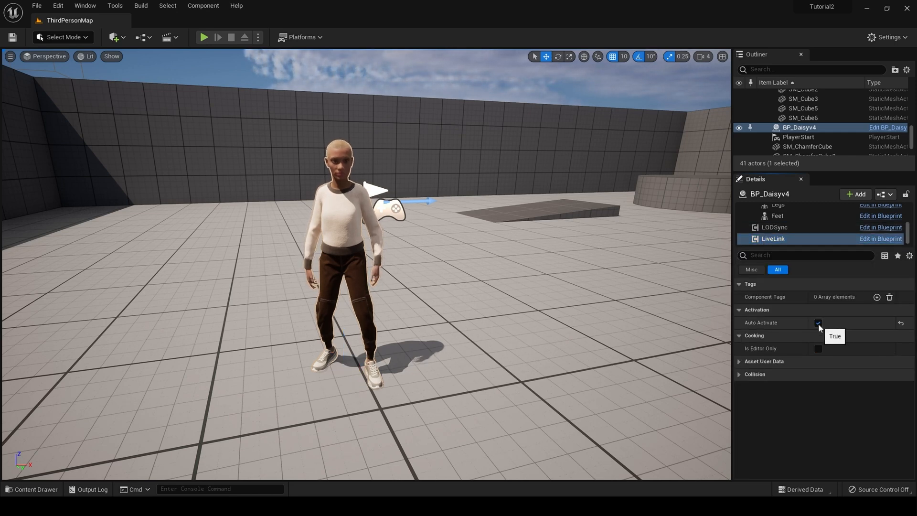
{"action": "left_click", "coordinate": [819, 322]}
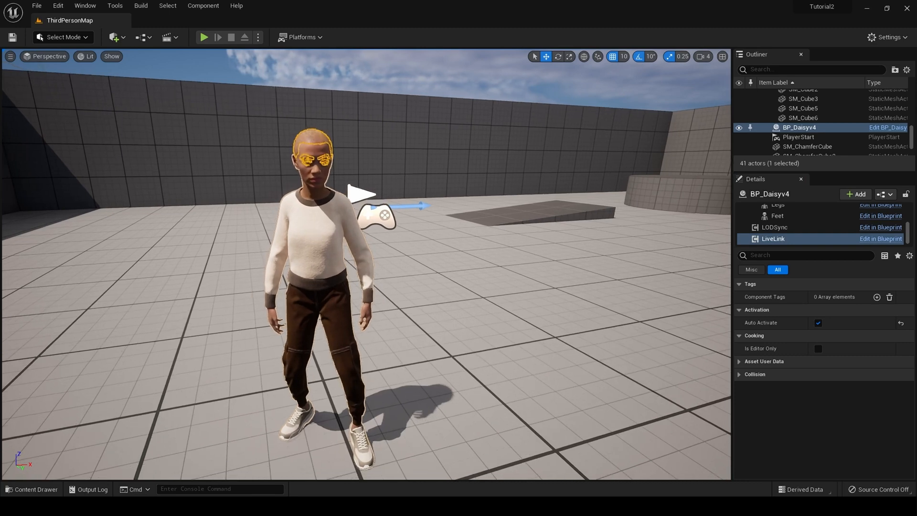